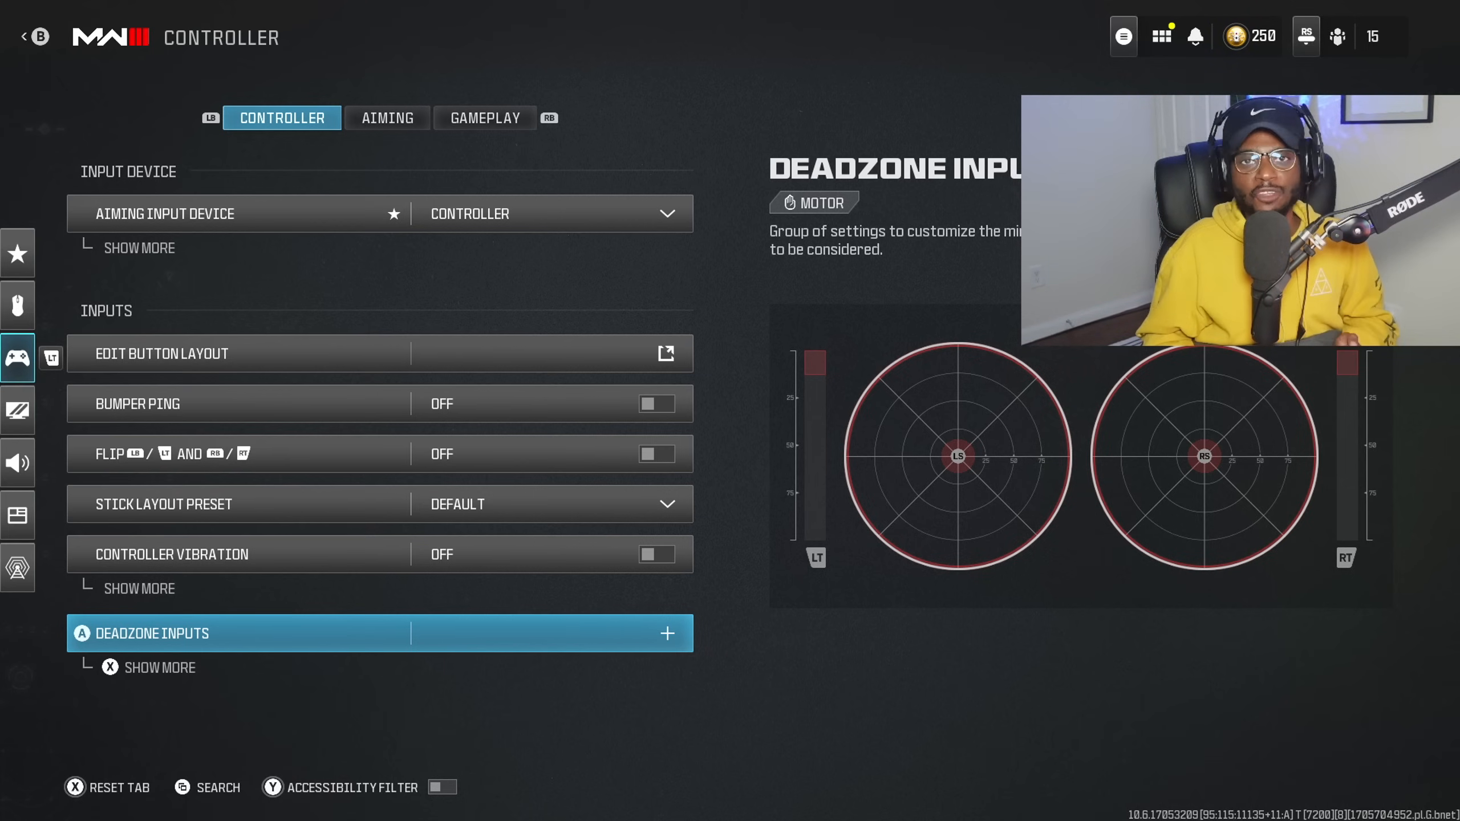
Step: Switch the controller settings to the Aiming section showing stick sensitivities 6 and ADS 0.55
{"action": "left_click", "coordinate": [387, 117]}
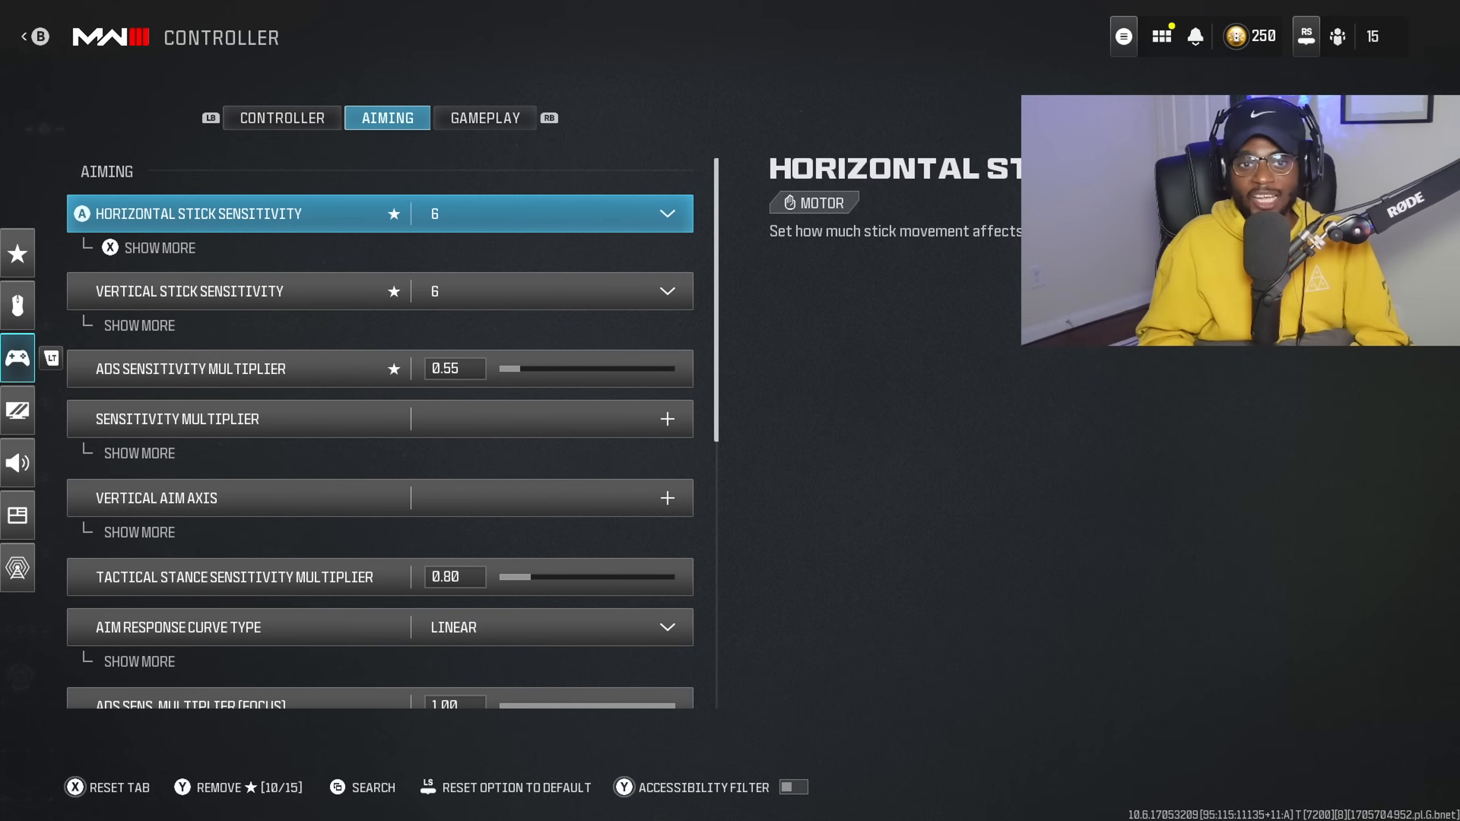
{"action": "left_click", "coordinate": [665, 214]}
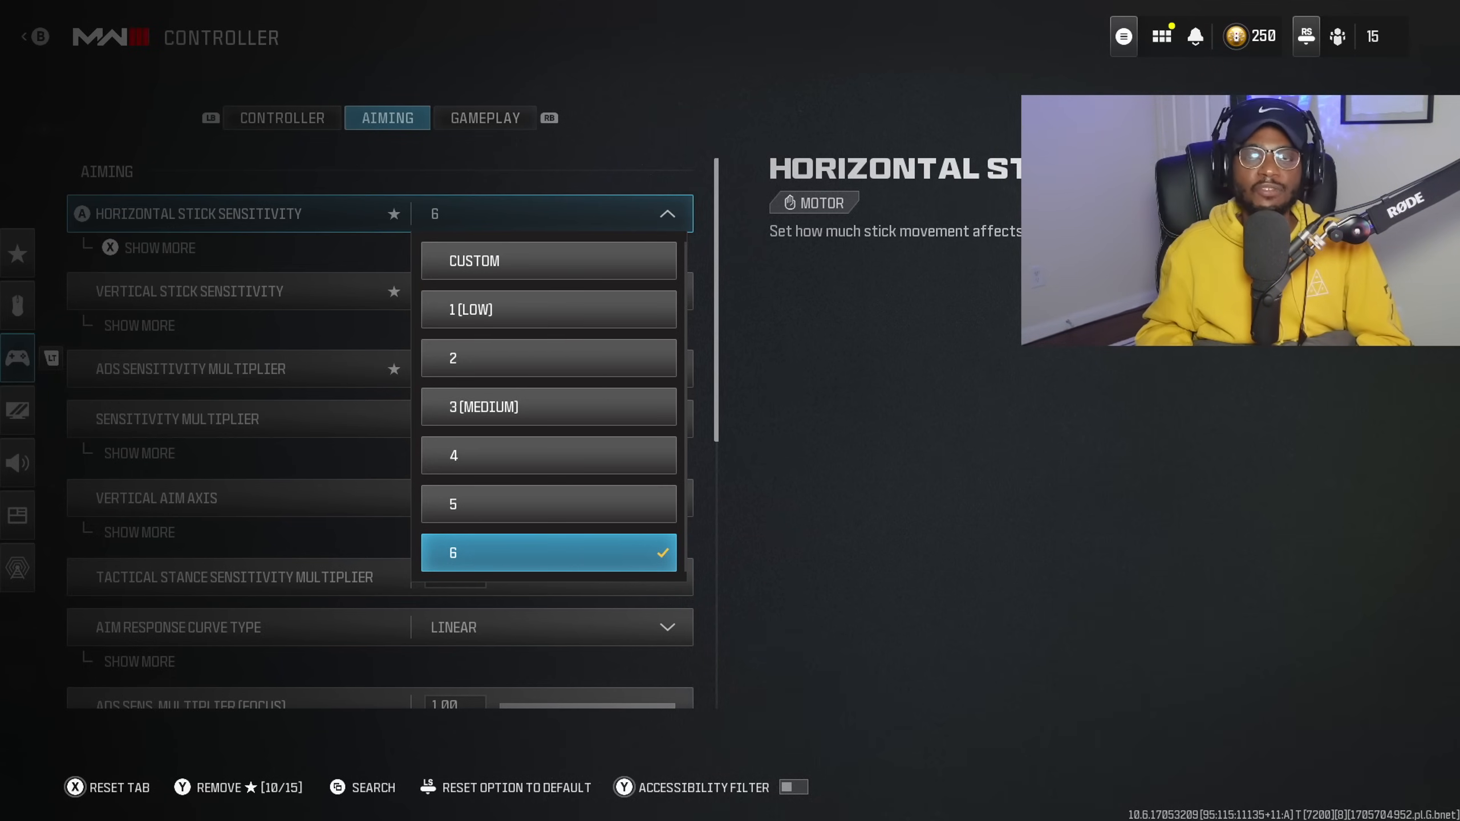
{"action": "left_click", "coordinate": [548, 552]}
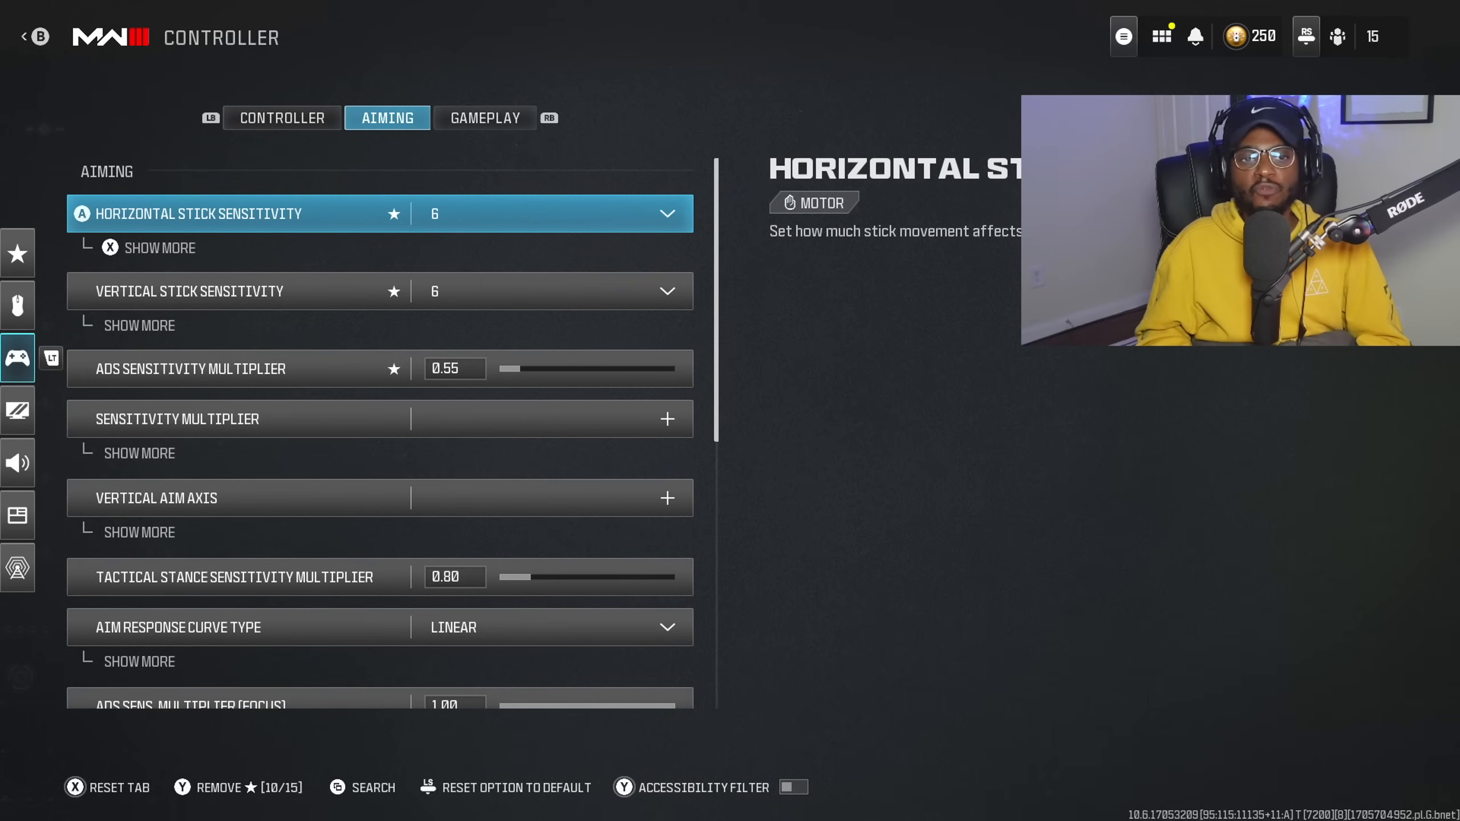
{"action": "left_click", "coordinate": [549, 290]}
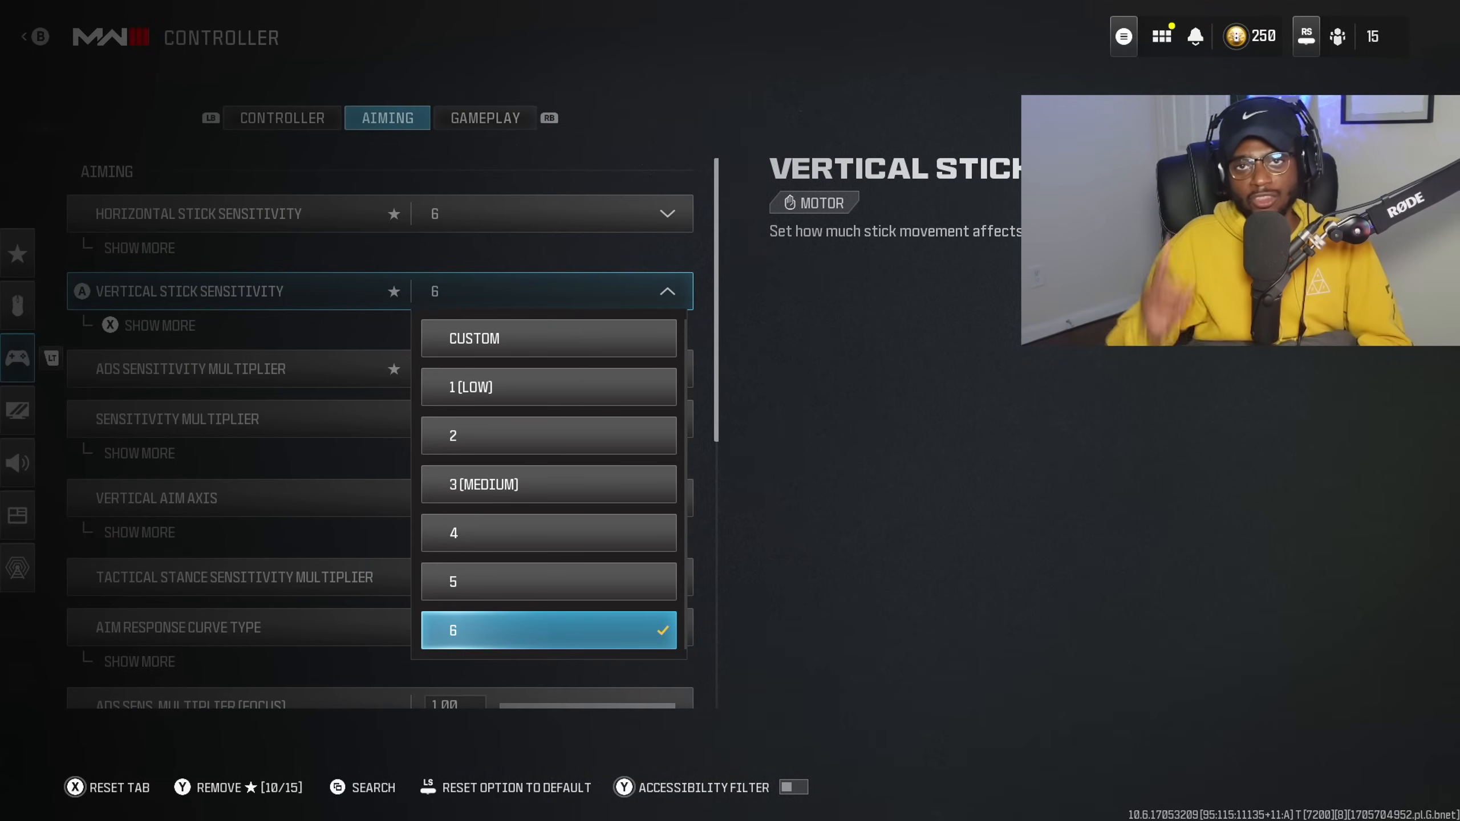
{"action": "left_click", "coordinate": [547, 630]}
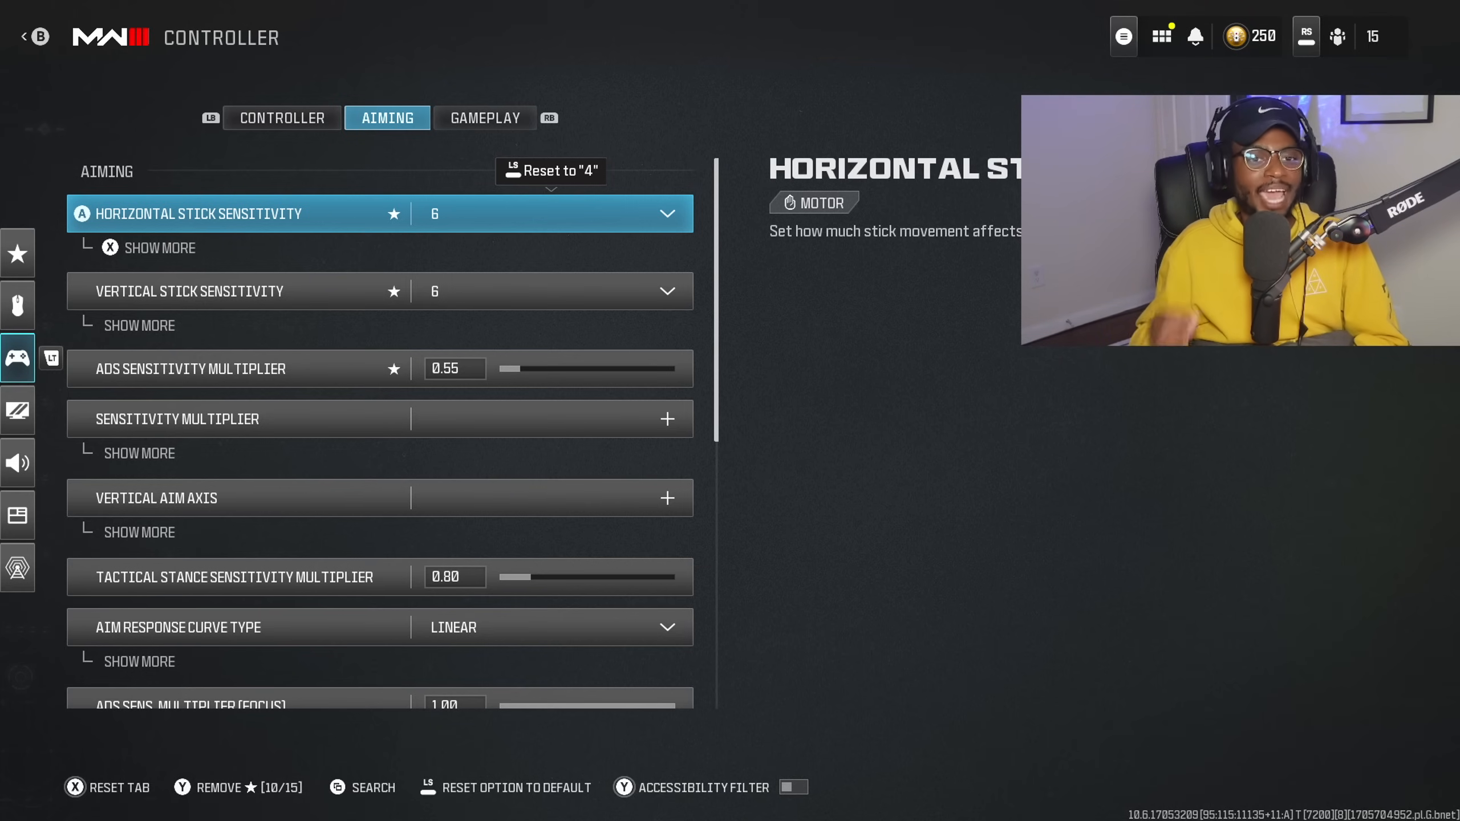
{"action": "left_click", "coordinate": [667, 214]}
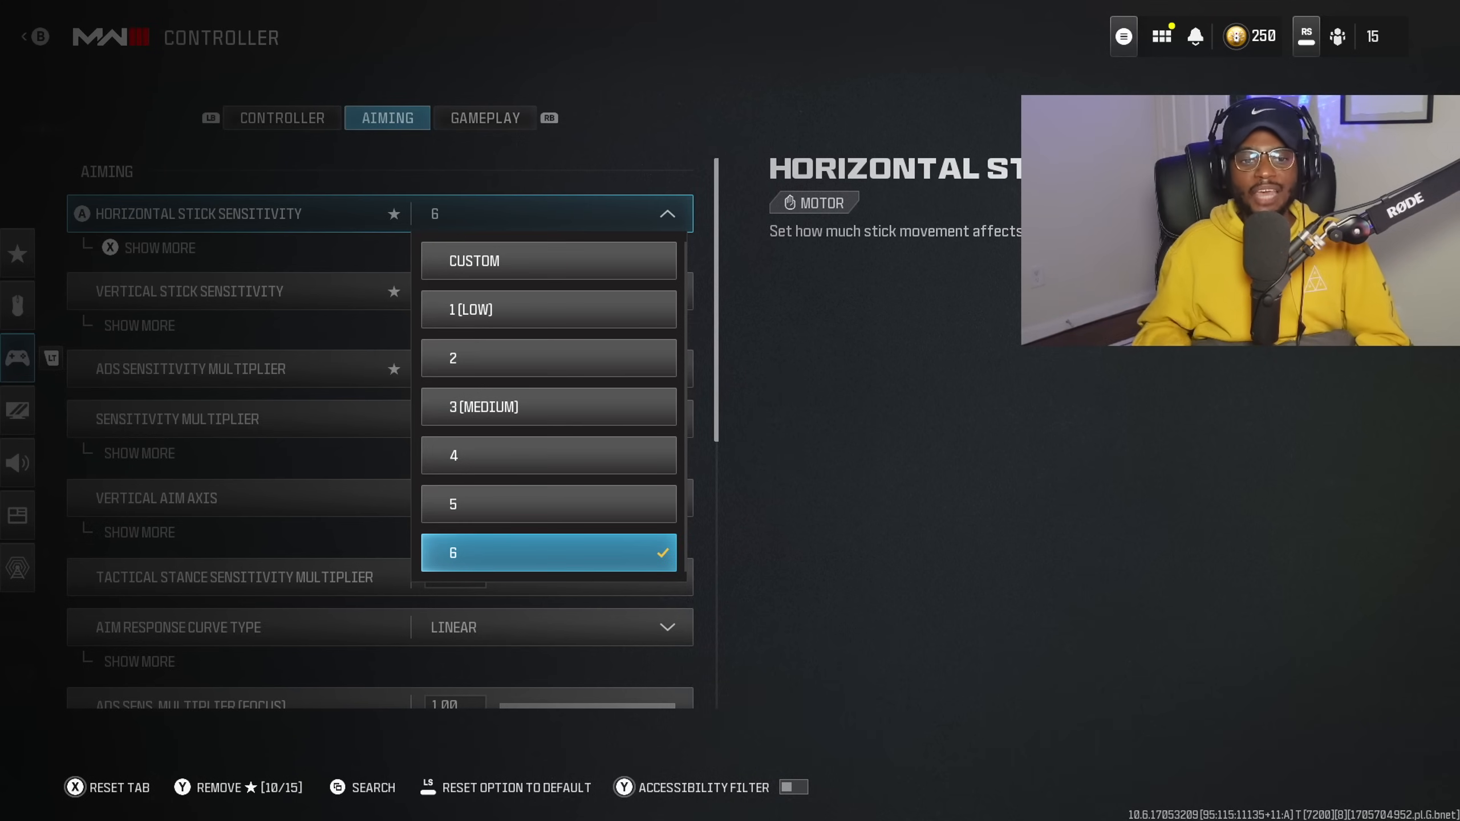
{"action": "left_click", "coordinate": [547, 552]}
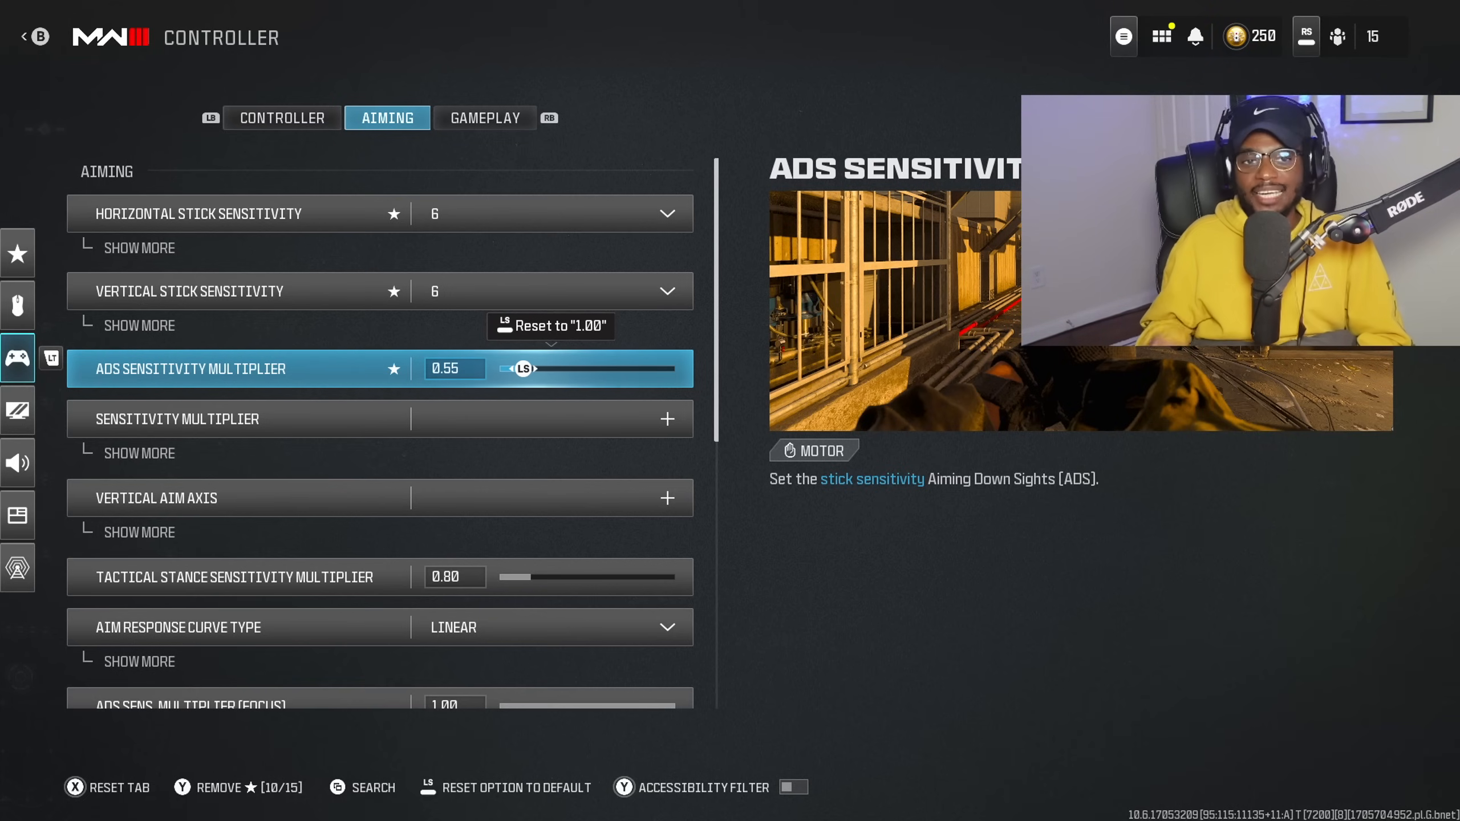
{"action": "left_click", "coordinate": [666, 214]}
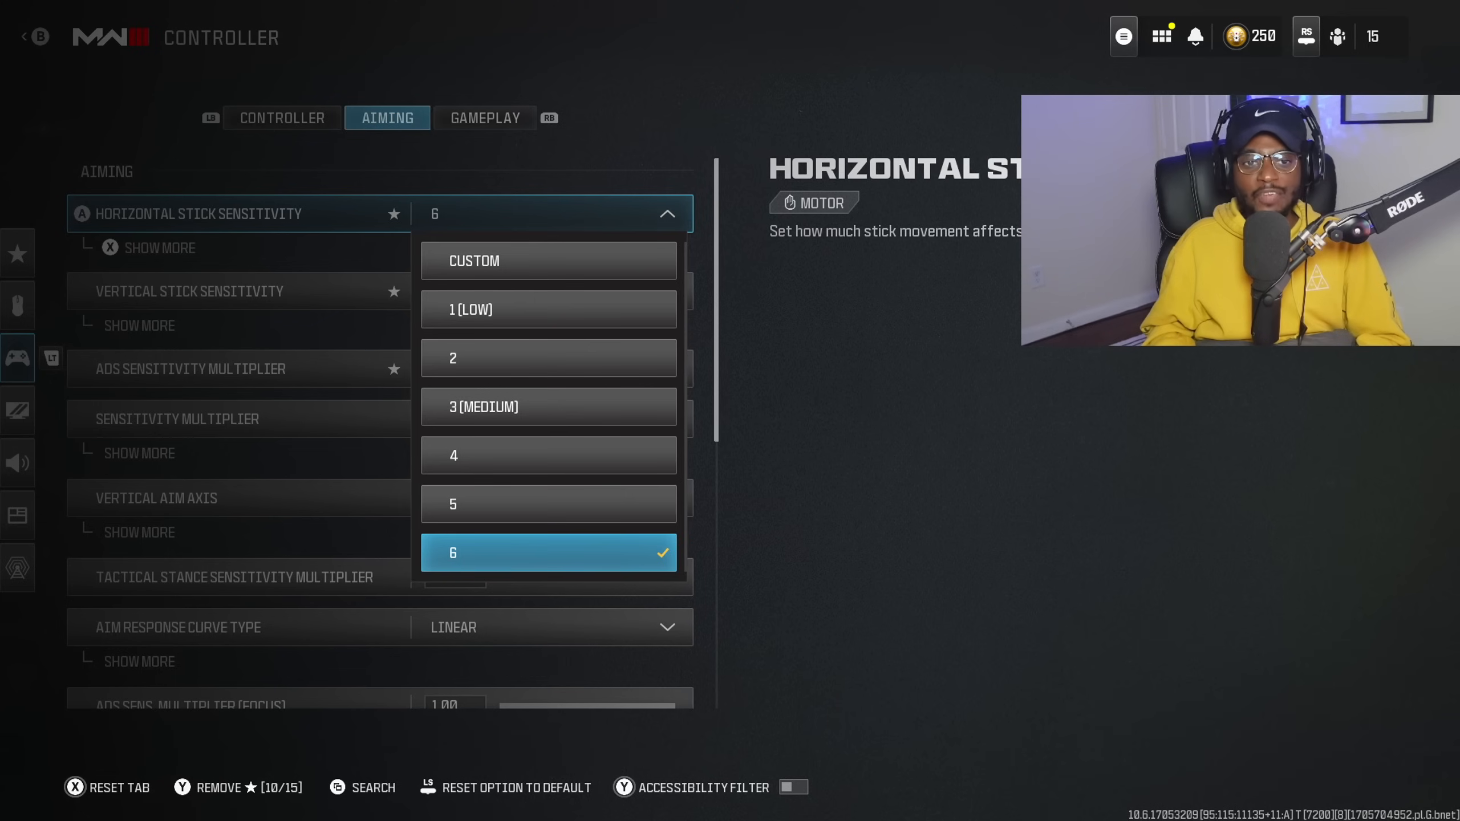
{"action": "left_click", "coordinate": [548, 552]}
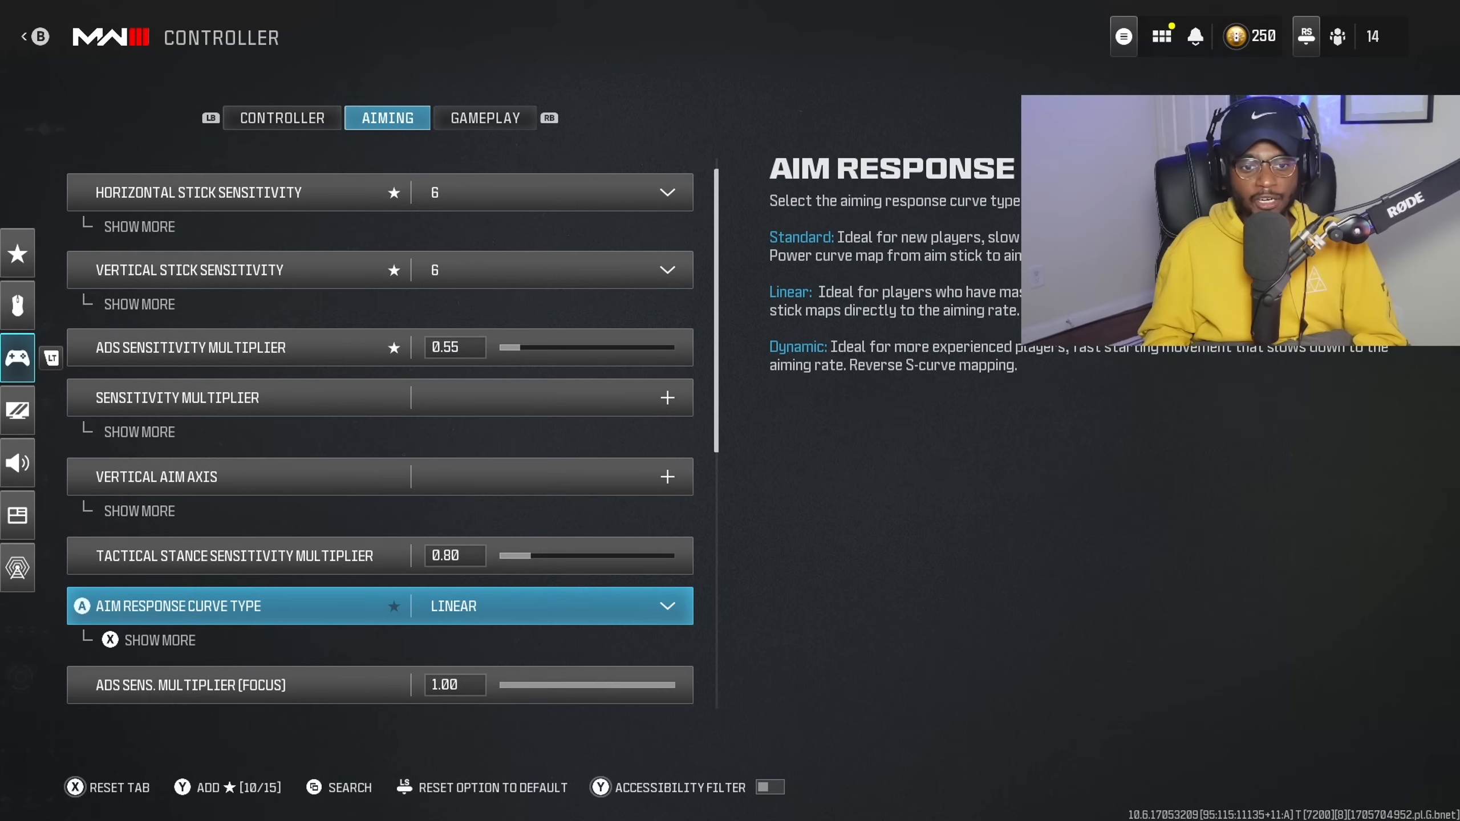
{"action": "left_click", "coordinate": [549, 606]}
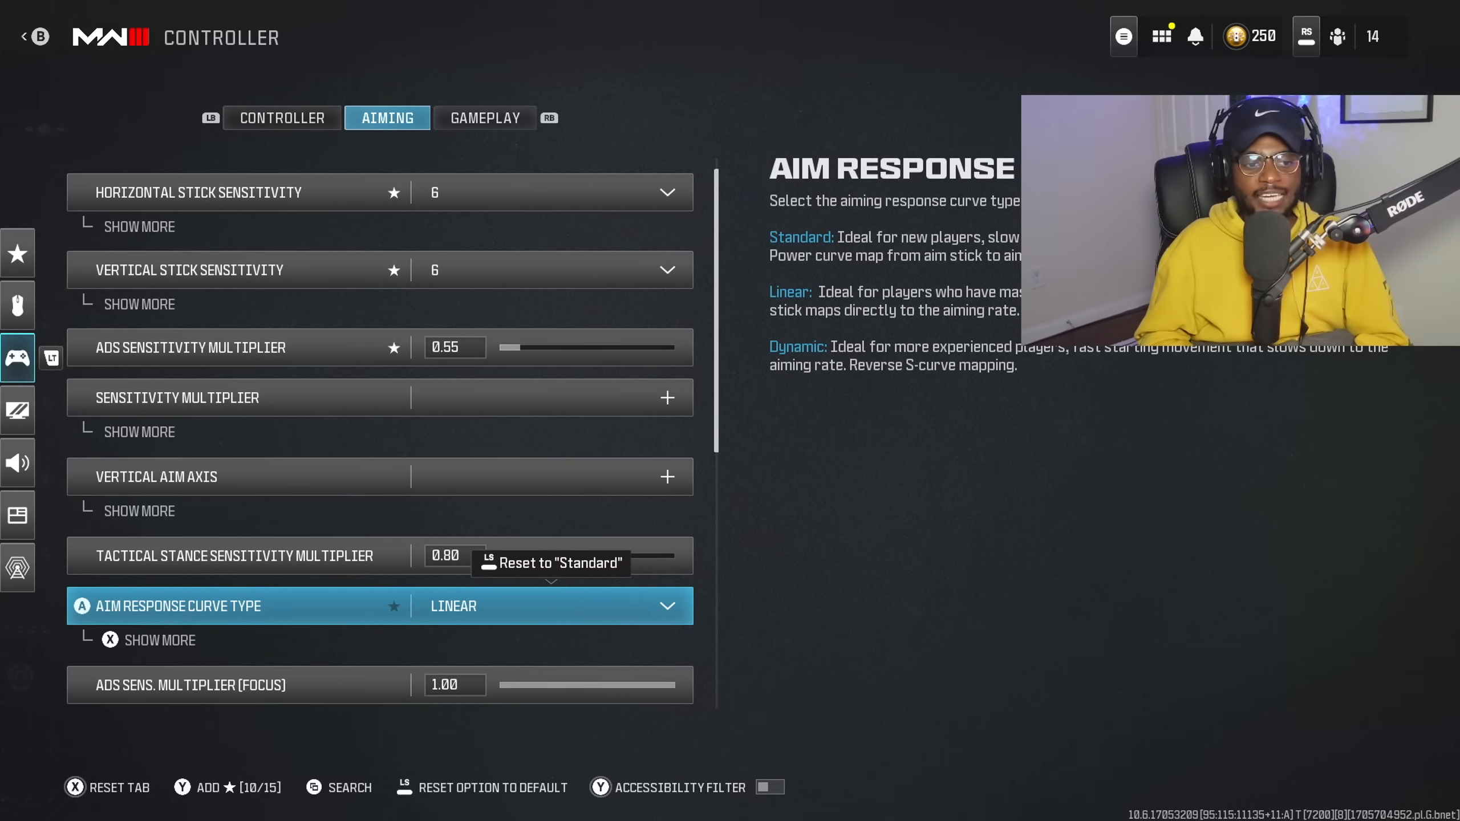
Step: Keep aim assist on and set the aim assist type to Black Ops
{"action": "scroll", "scroll_direction": "down", "scroll_amount": 3}
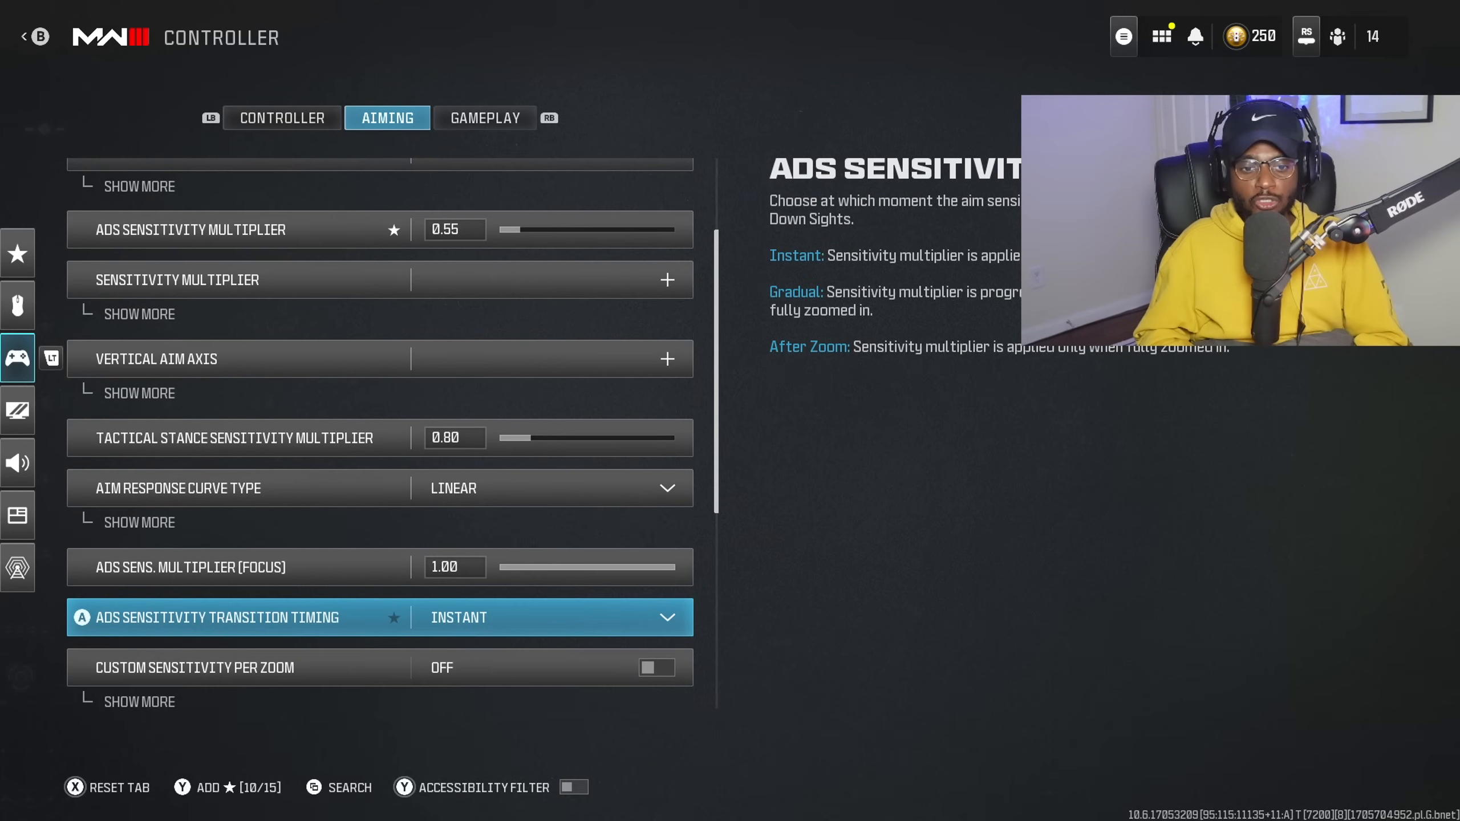
{"action": "scroll", "scroll_direction": "down", "scroll_amount": 3}
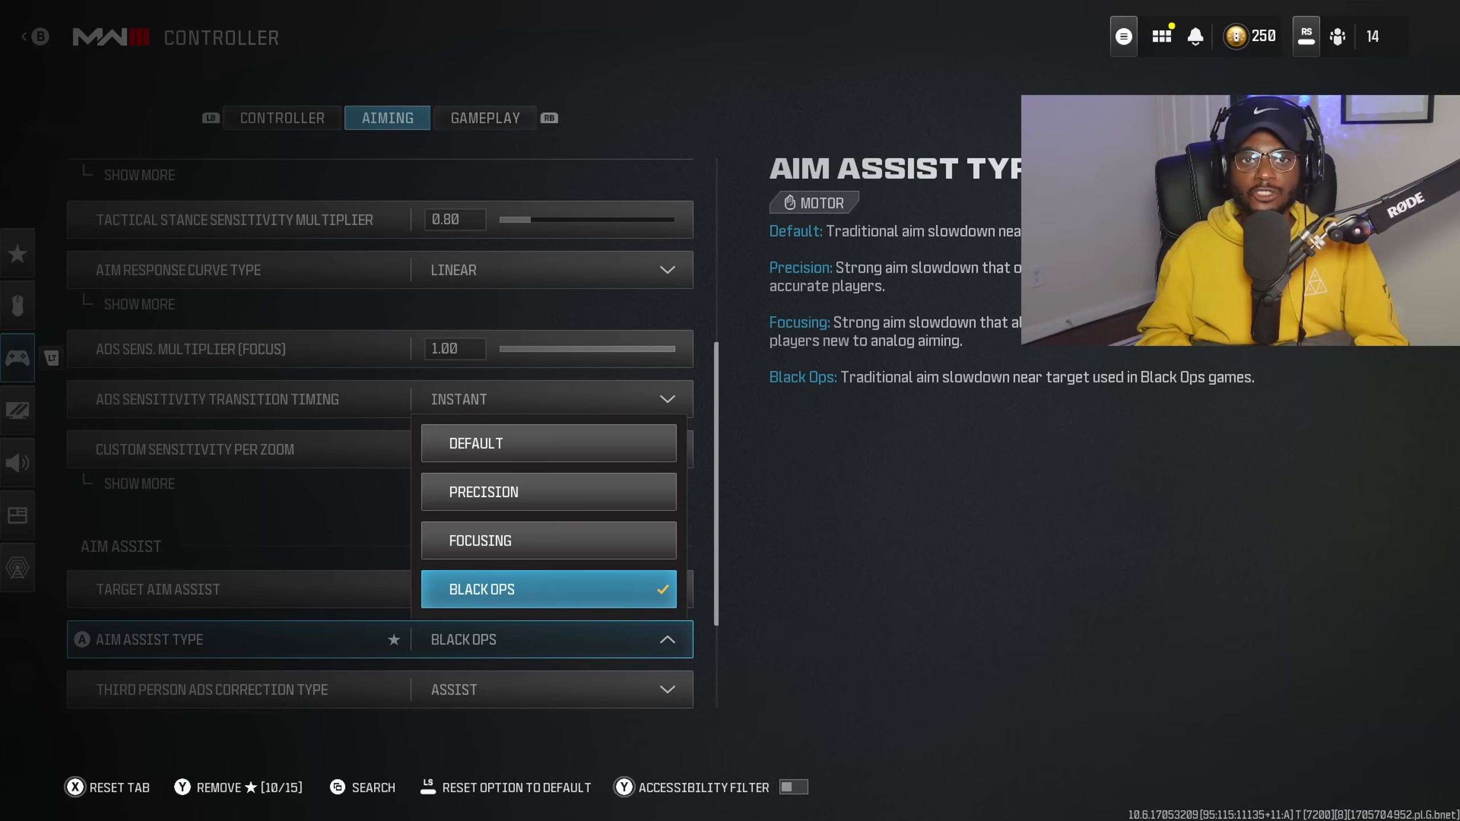
{"action": "left_click", "coordinate": [549, 589]}
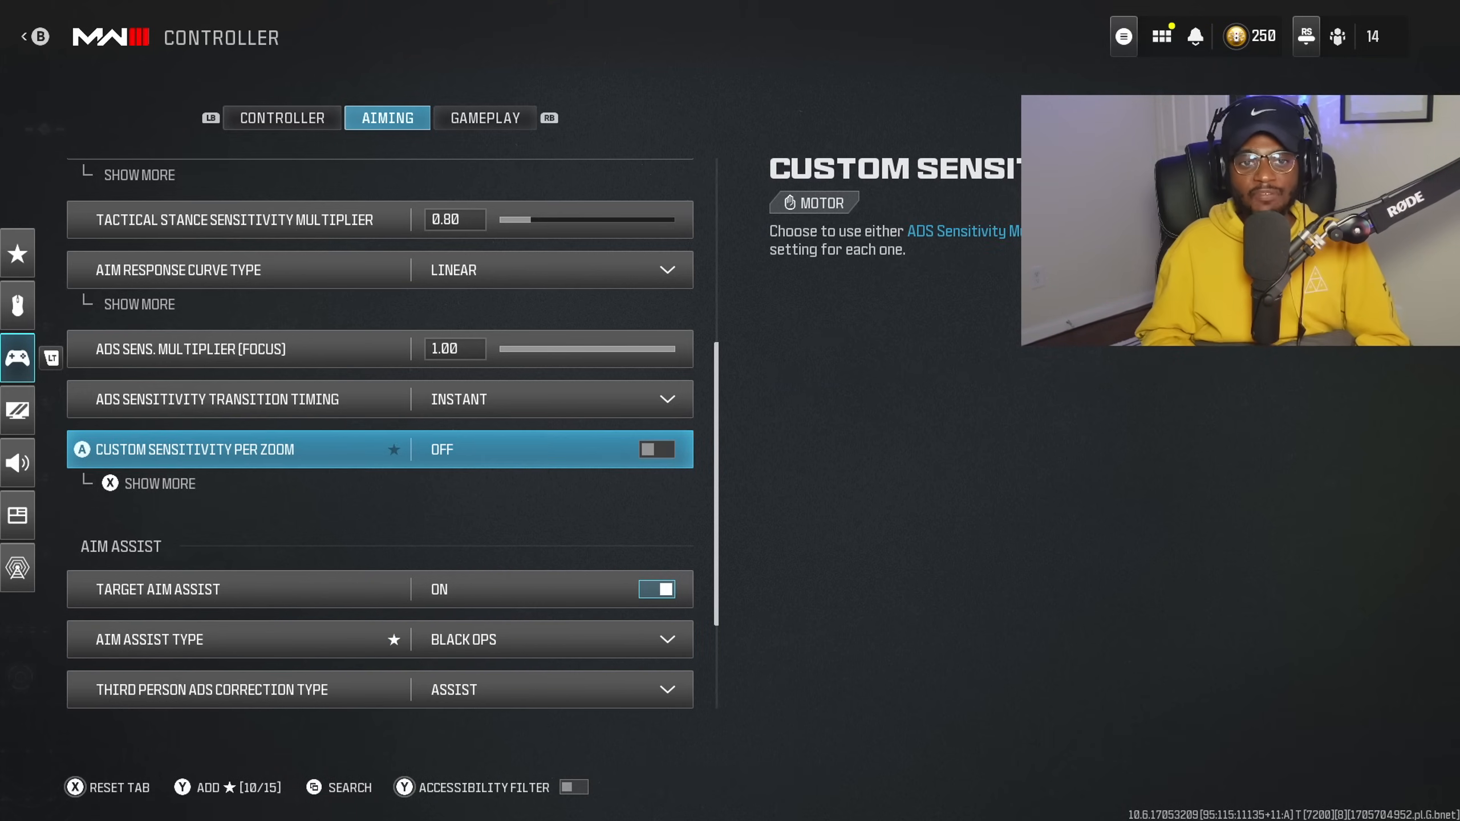
{"action": "left_click", "coordinate": [549, 270]}
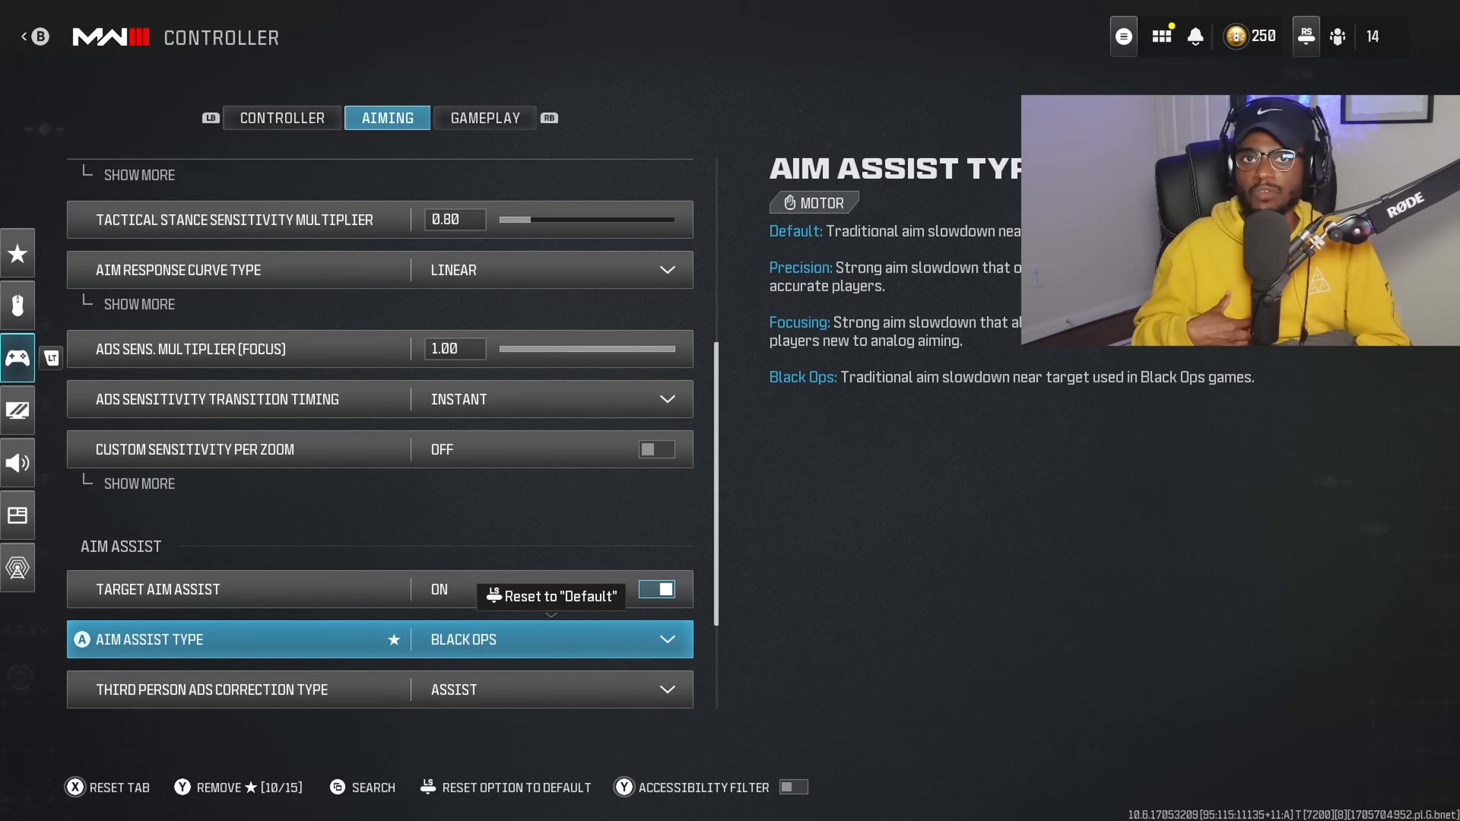
Step: Move on to the gameplay controller settings showing Automatic Tactical Sprint
{"action": "scroll", "scroll_direction": "down", "scroll_amount": 3}
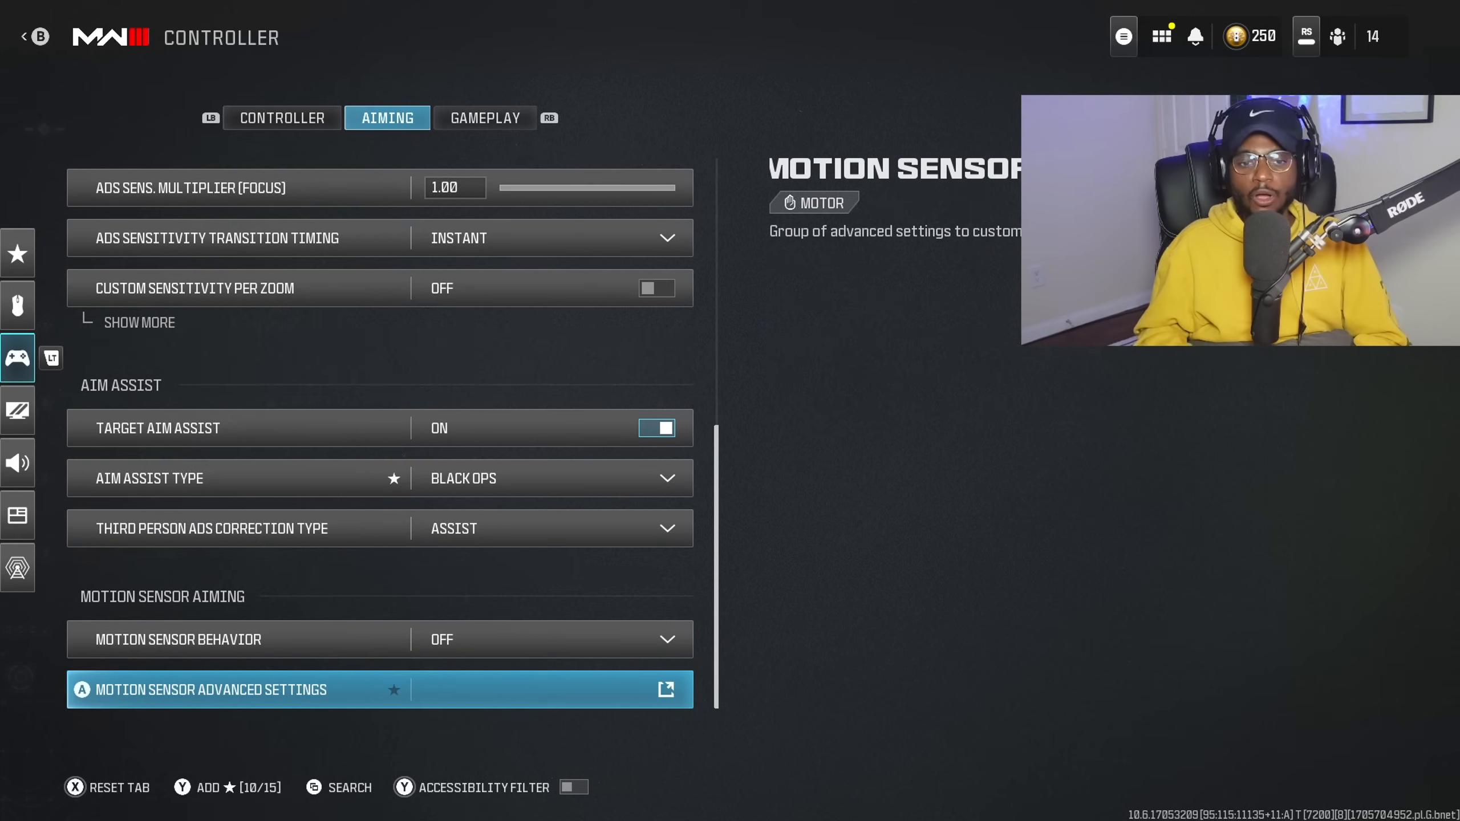
{"action": "left_click", "coordinate": [484, 117]}
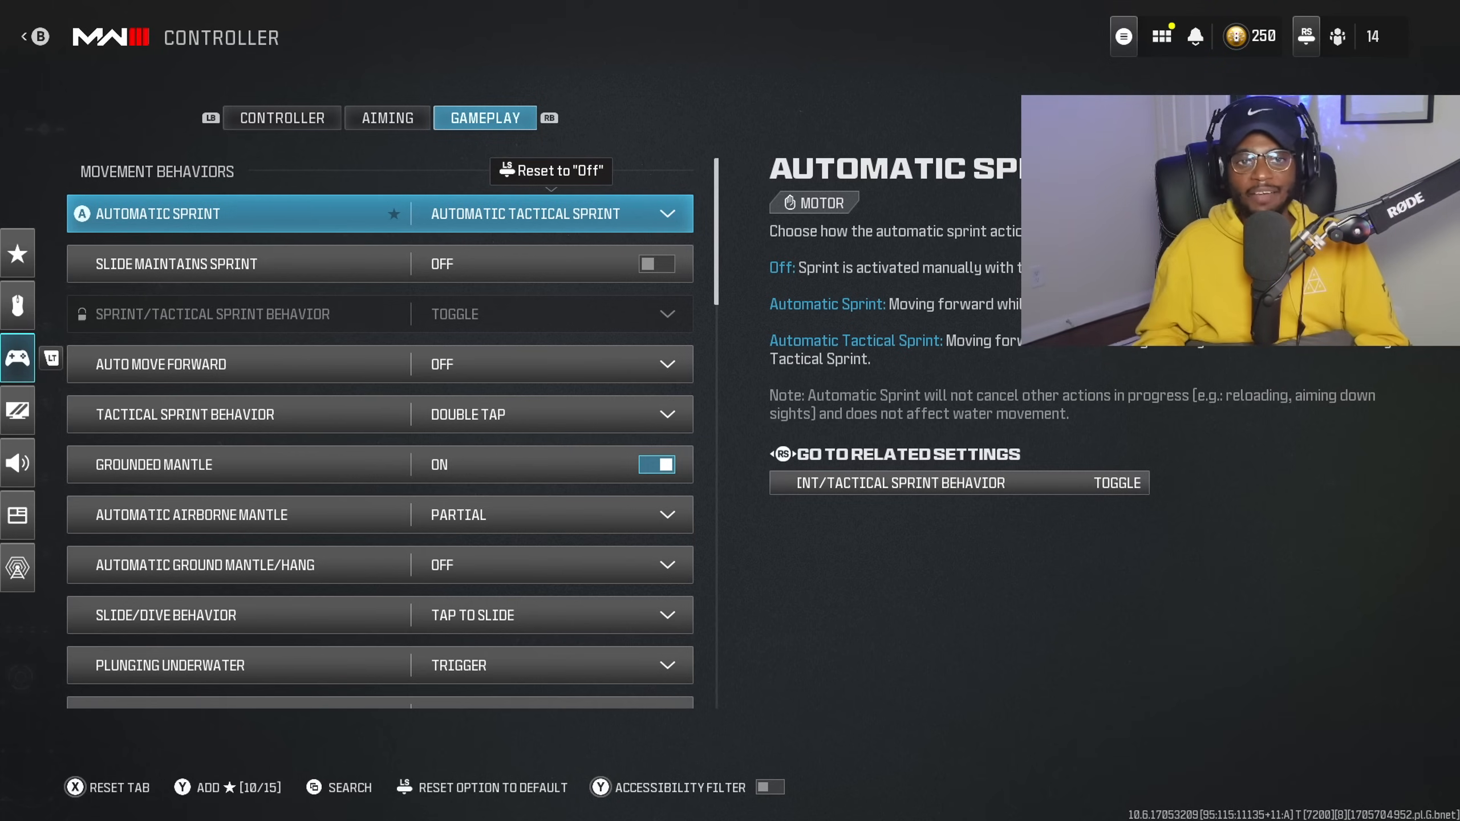
{"action": "left_click", "coordinate": [549, 213]}
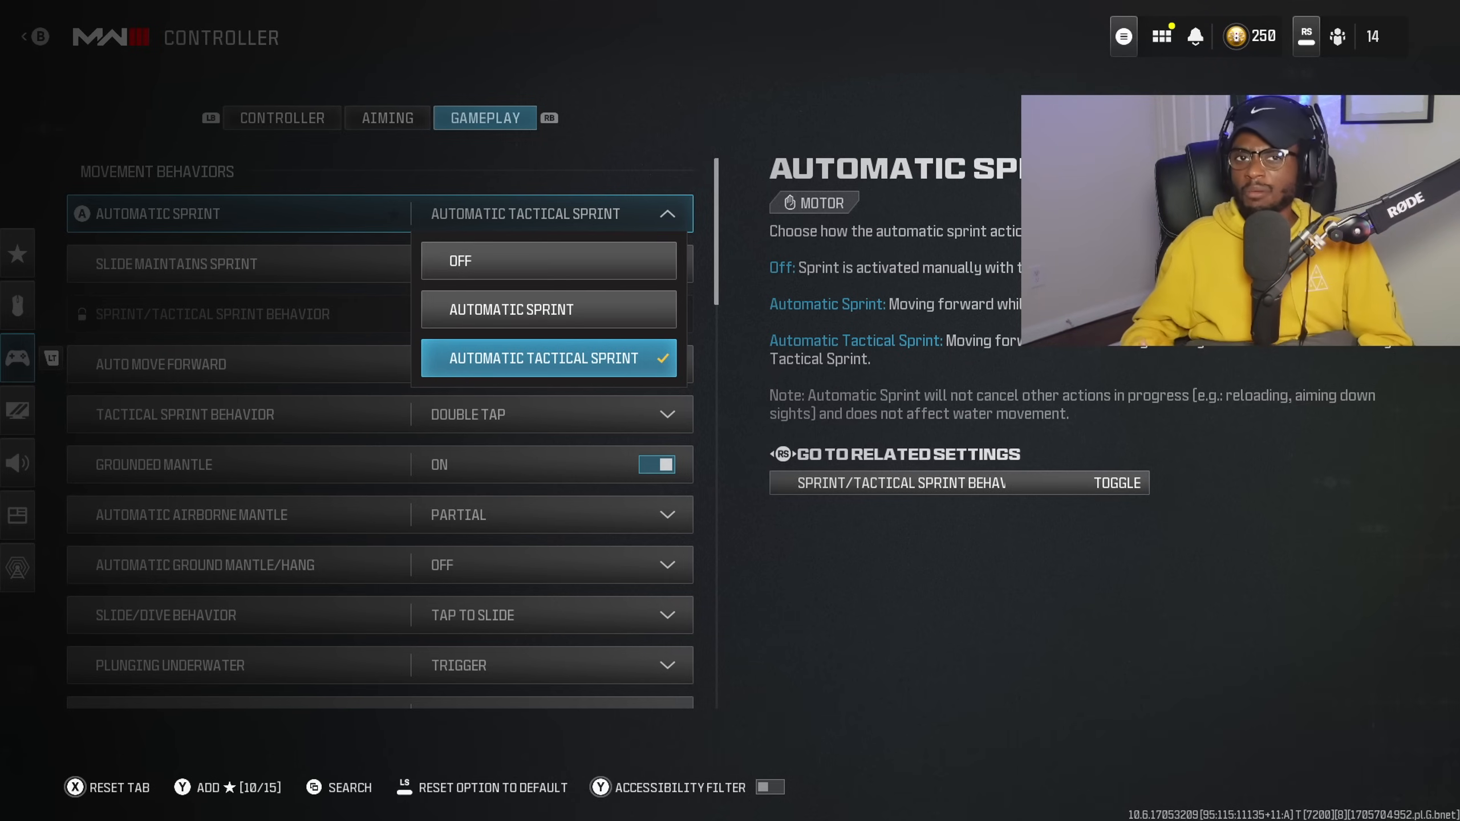
{"action": "left_click", "coordinate": [547, 357]}
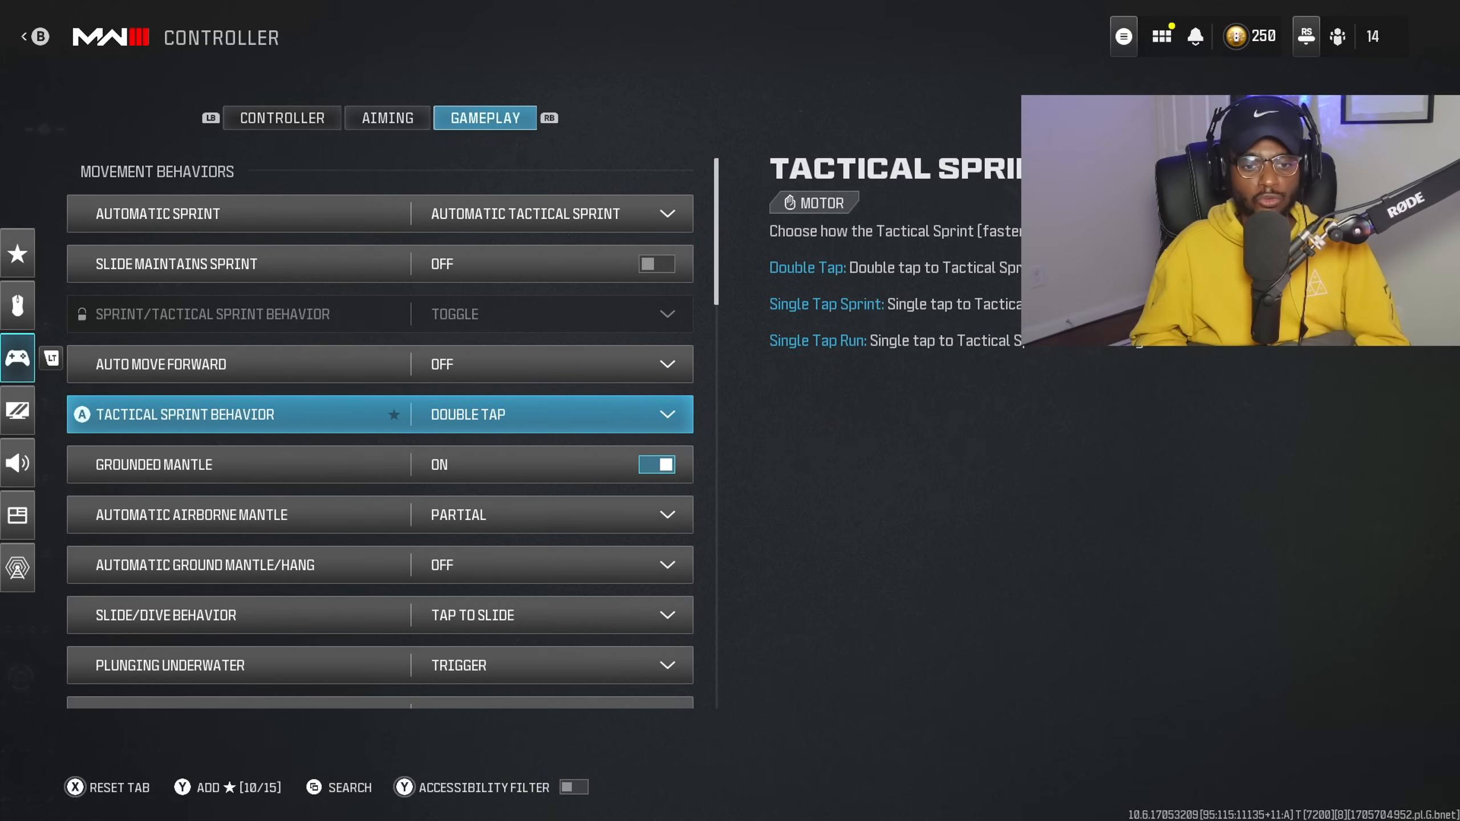
{"action": "scroll", "scroll_direction": "down", "scroll_amount": 3}
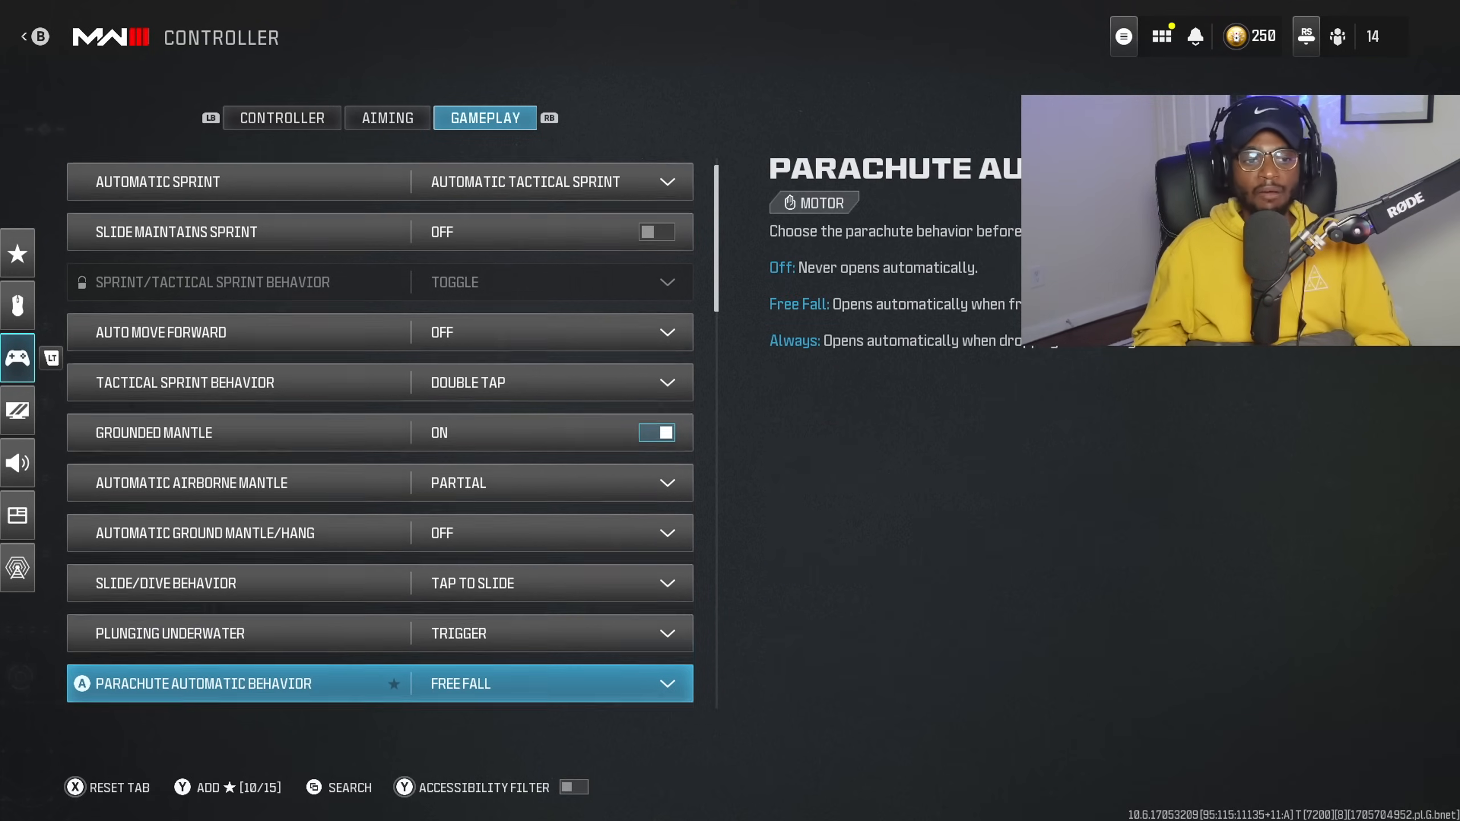
{"action": "scroll", "scroll_direction": "down", "scroll_amount": 3}
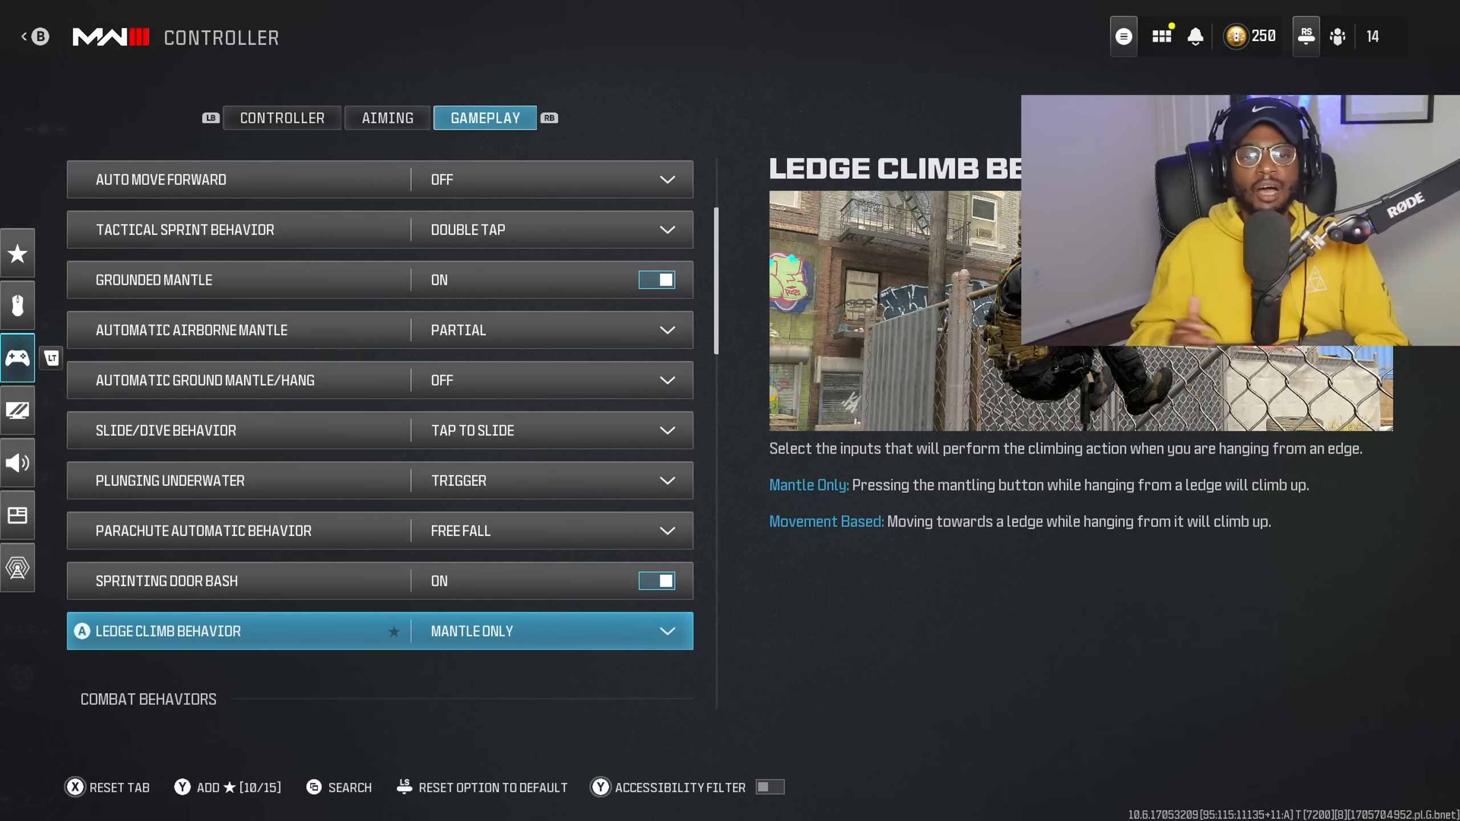
{"action": "scroll", "scroll_direction": "down", "scroll_amount": 3}
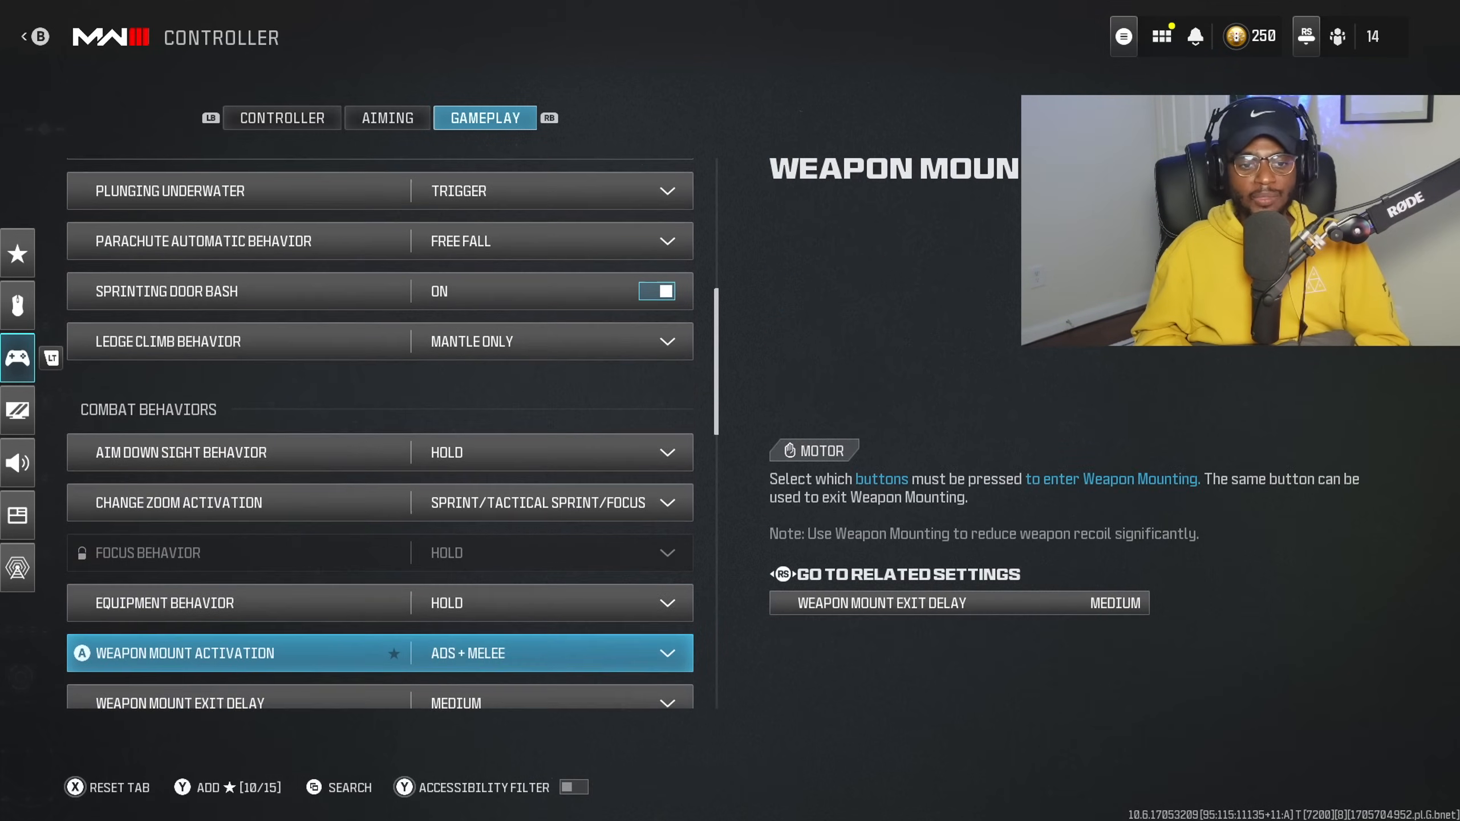
{"action": "scroll", "scroll_direction": "down", "scroll_amount": 3}
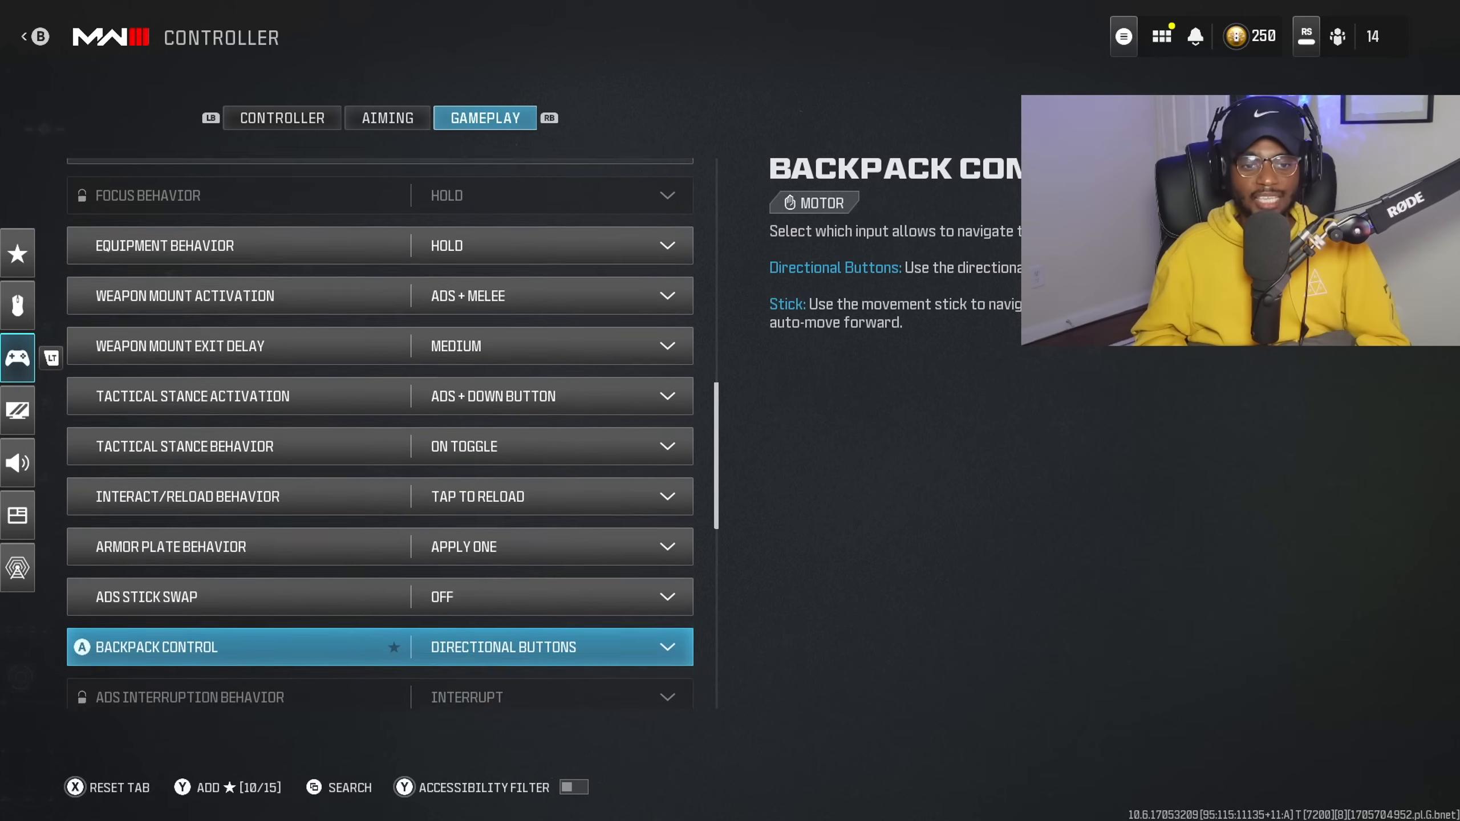
{"action": "scroll", "scroll_direction": "down", "scroll_amount": 3}
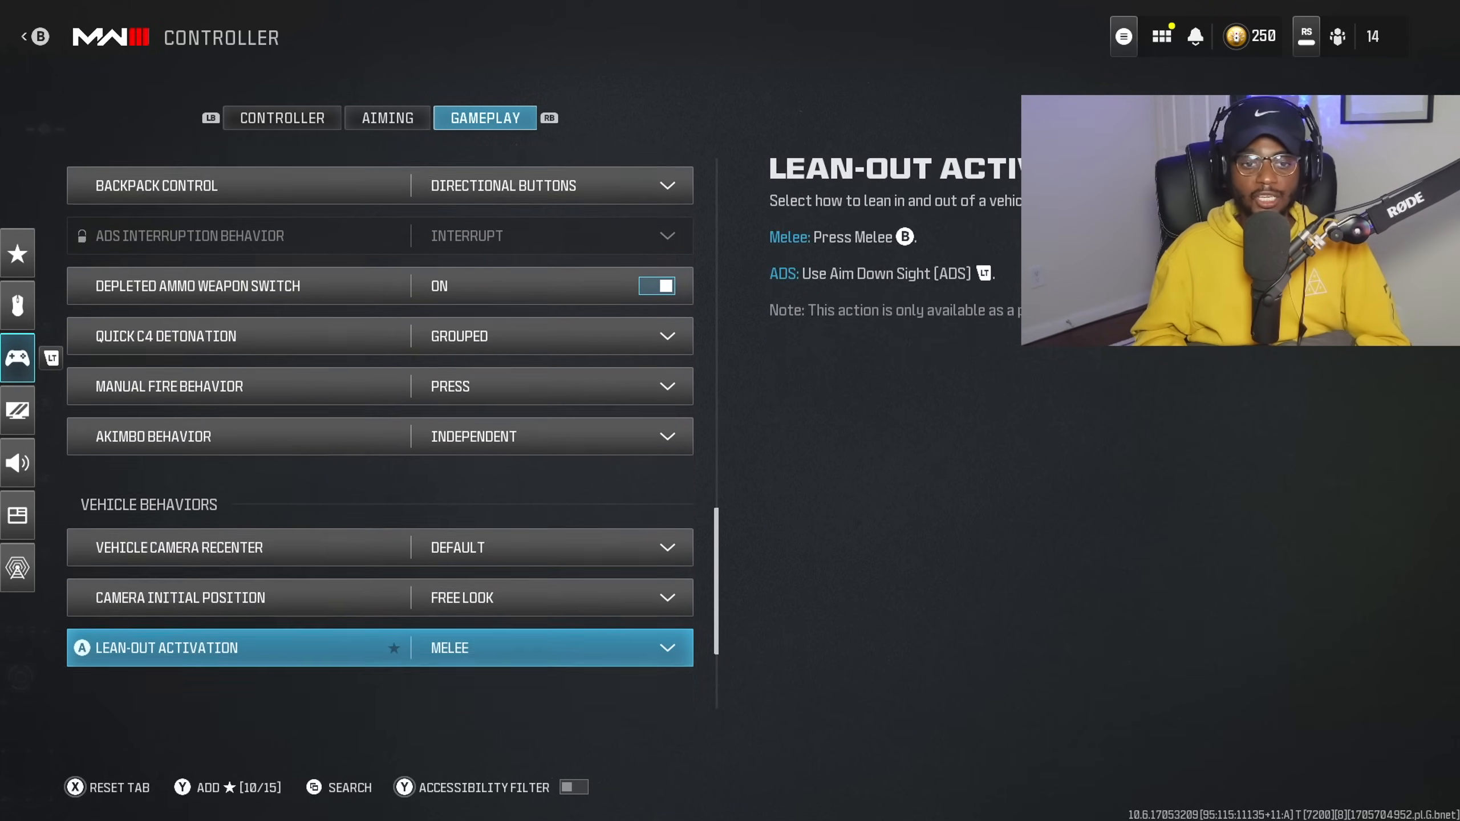
Step: Return to the Aiming section and review the stick sensitivity 6 / ADS 0.55 settings
{"action": "scroll", "scroll_direction": "up", "scroll_amount": 3}
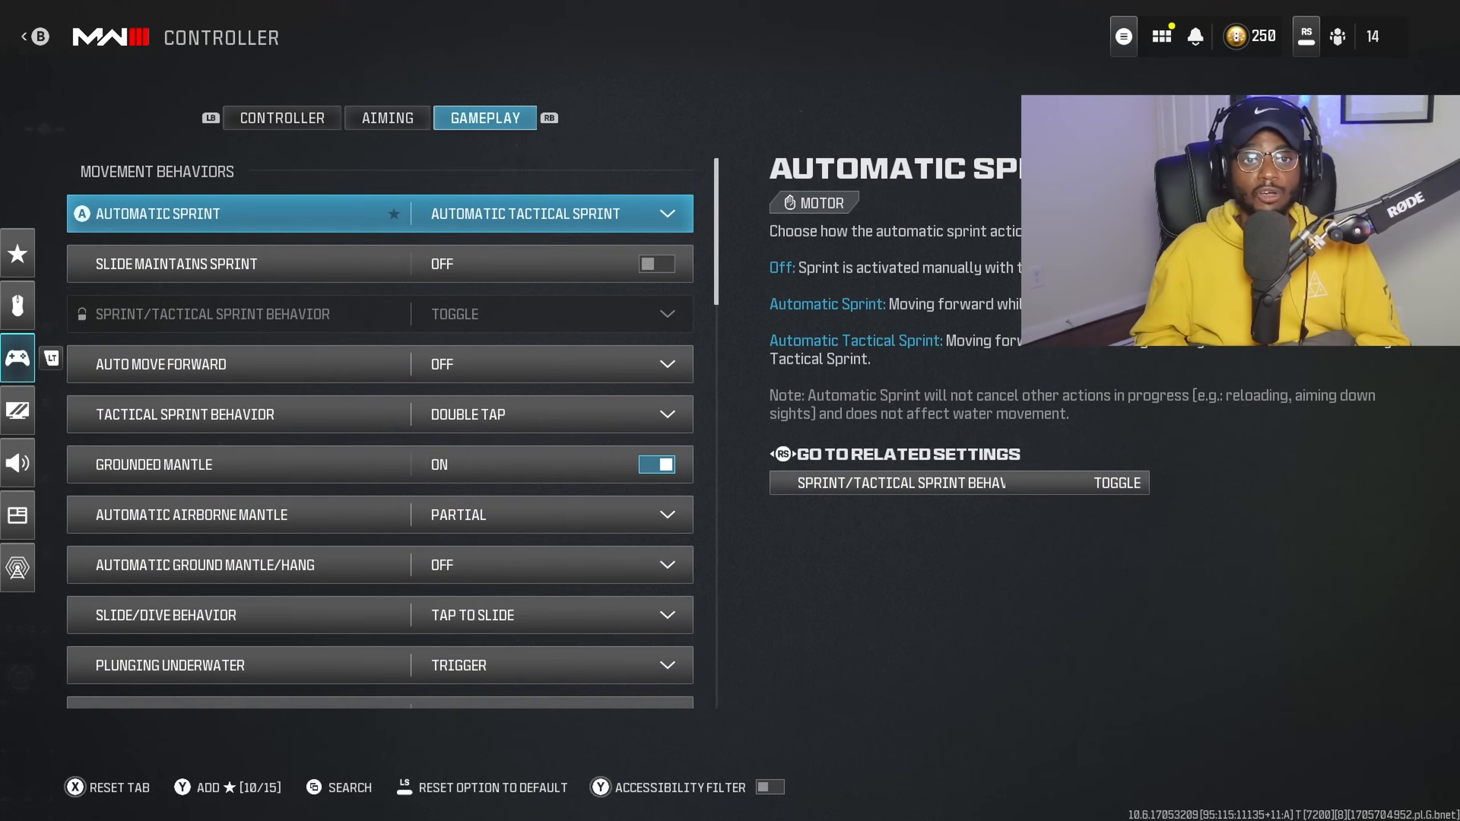
{"action": "left_click", "coordinate": [386, 118]}
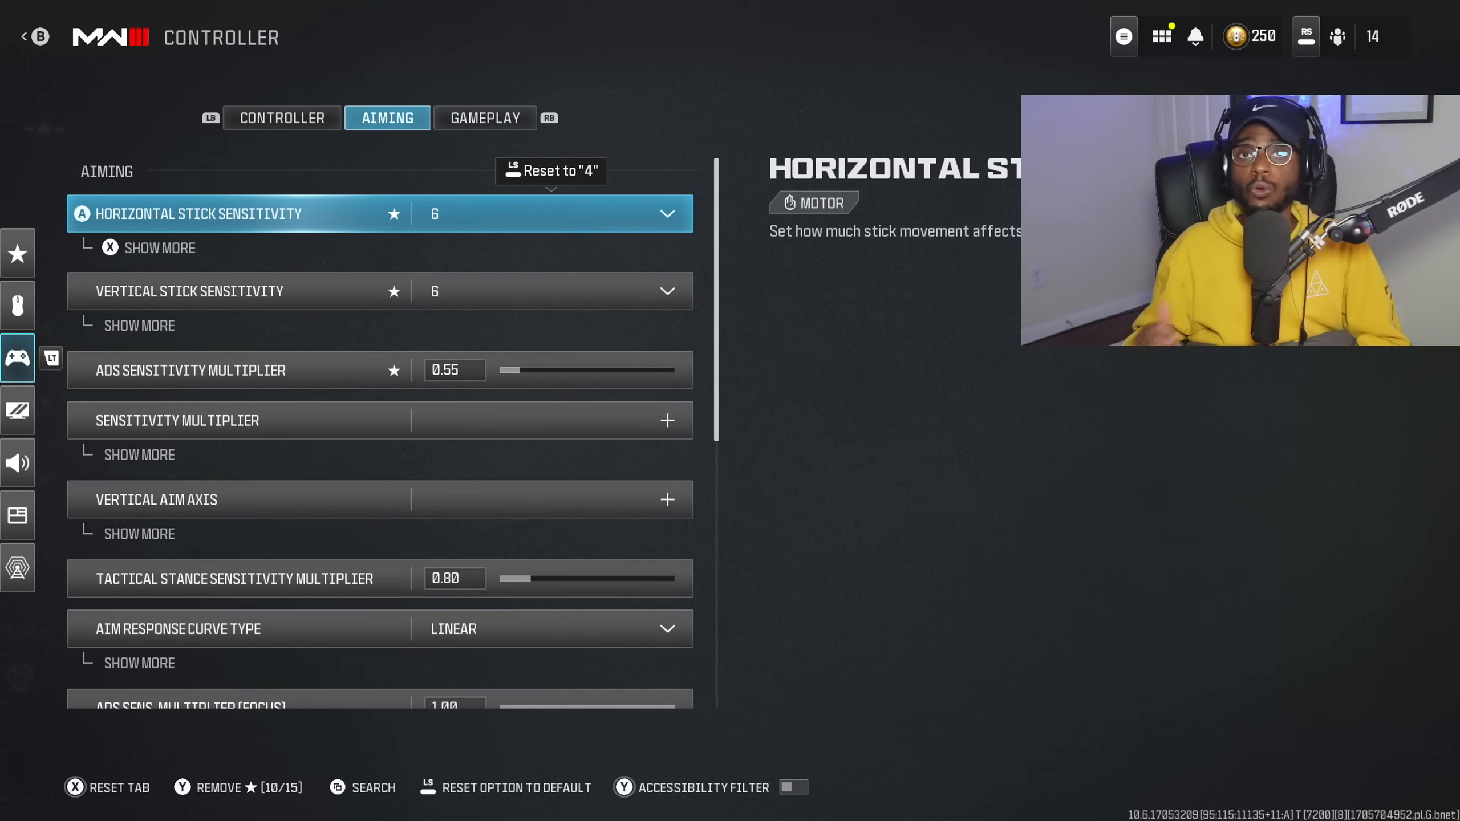
{"action": "left_click", "coordinate": [665, 213]}
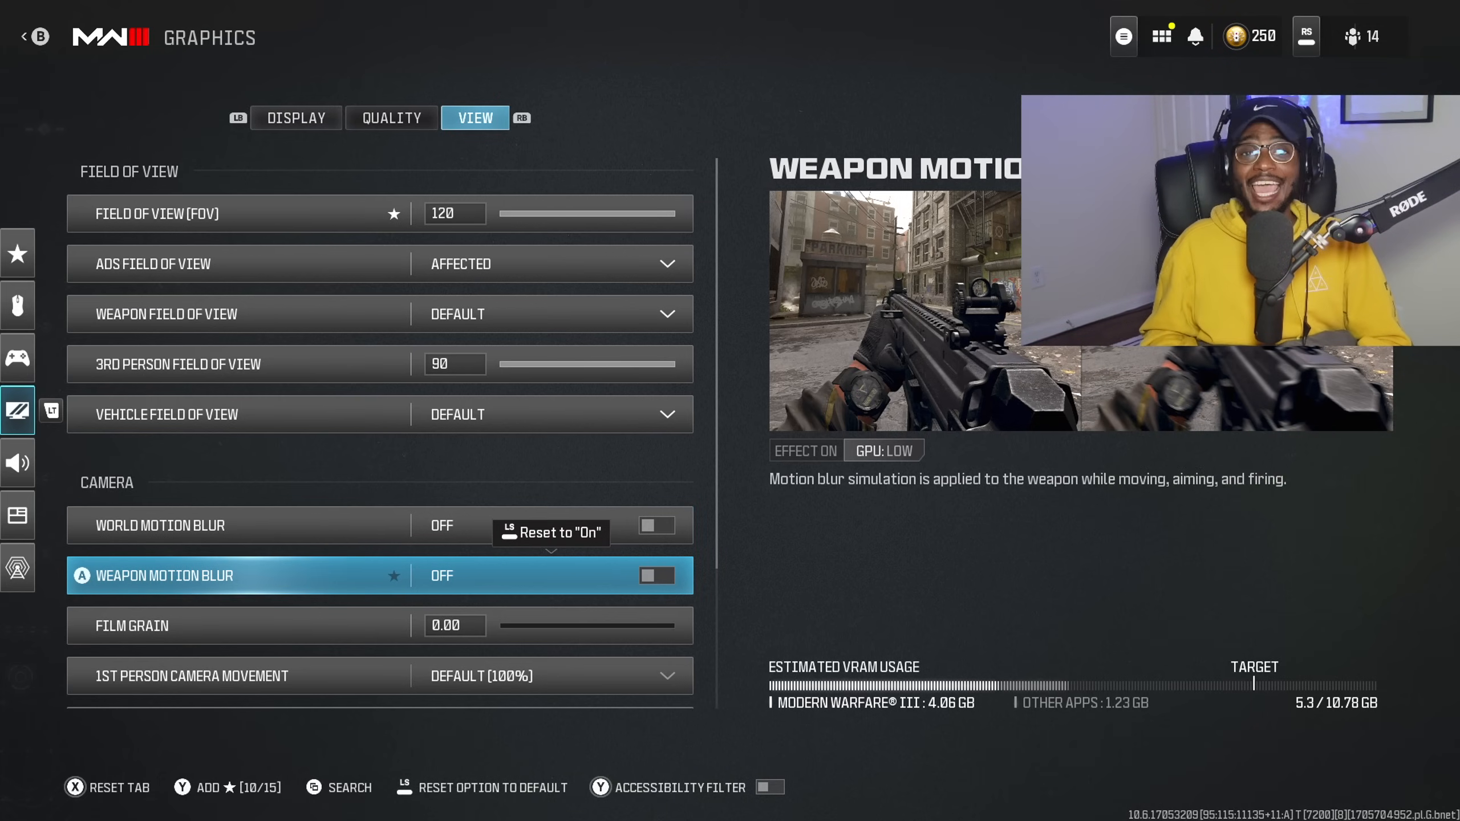
Step: Review the field of view details showing horizontal 120 and vertical 89
{"action": "scroll", "scroll_direction": "down", "scroll_amount": 3}
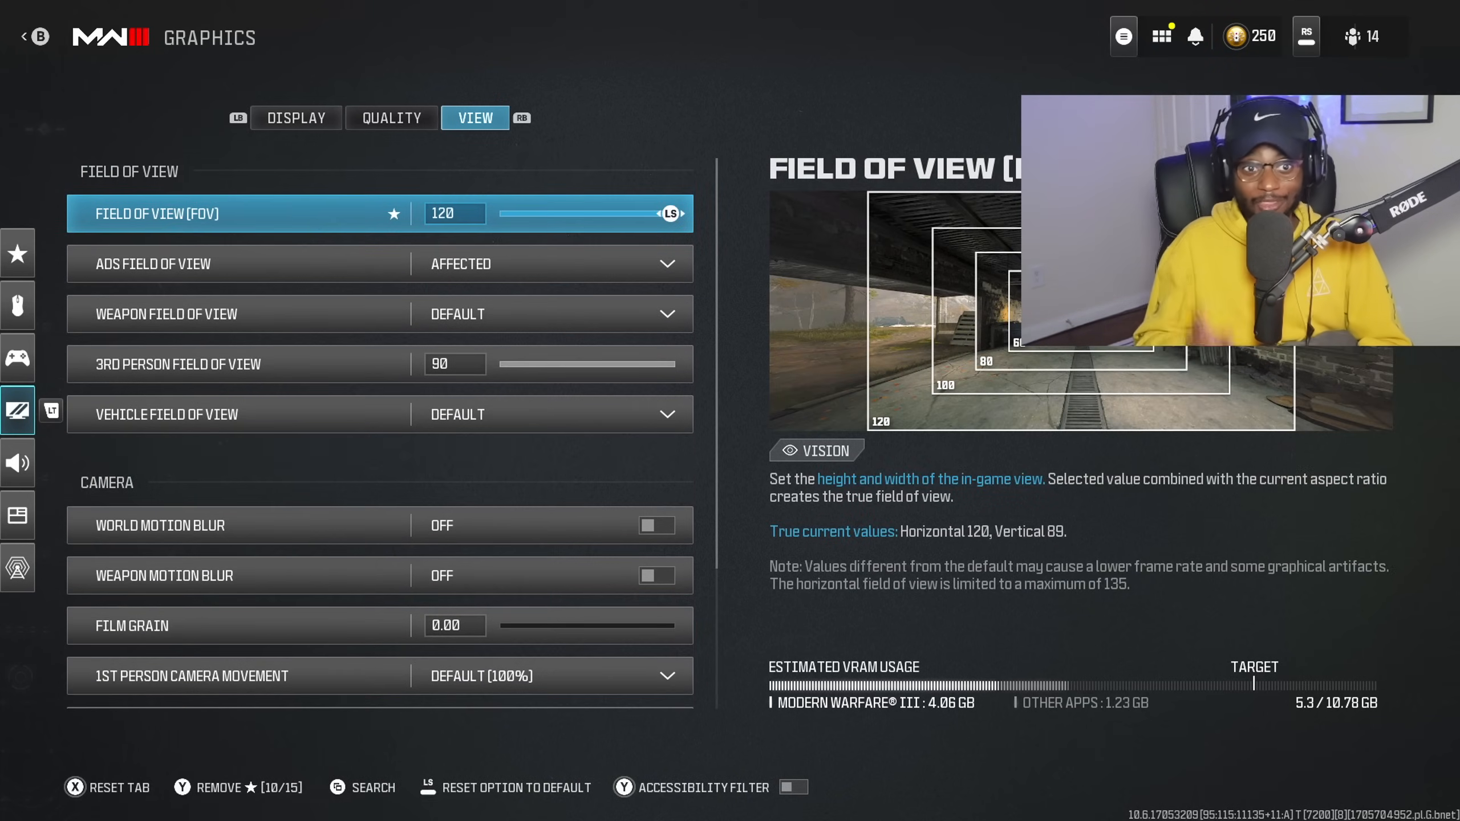
{"action": "left_click", "coordinate": [295, 117]}
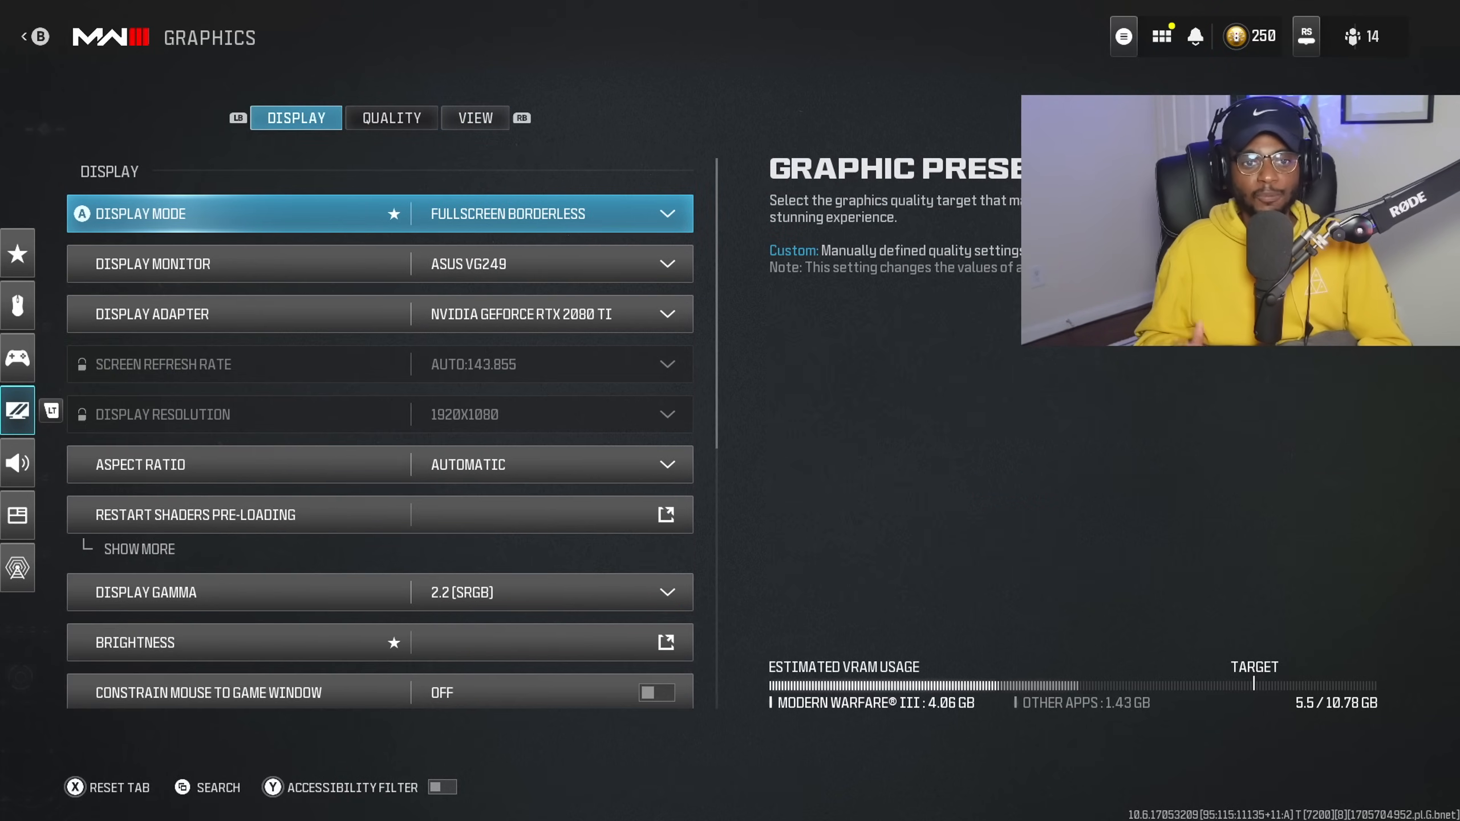
{"action": "left_click", "coordinate": [475, 117]}
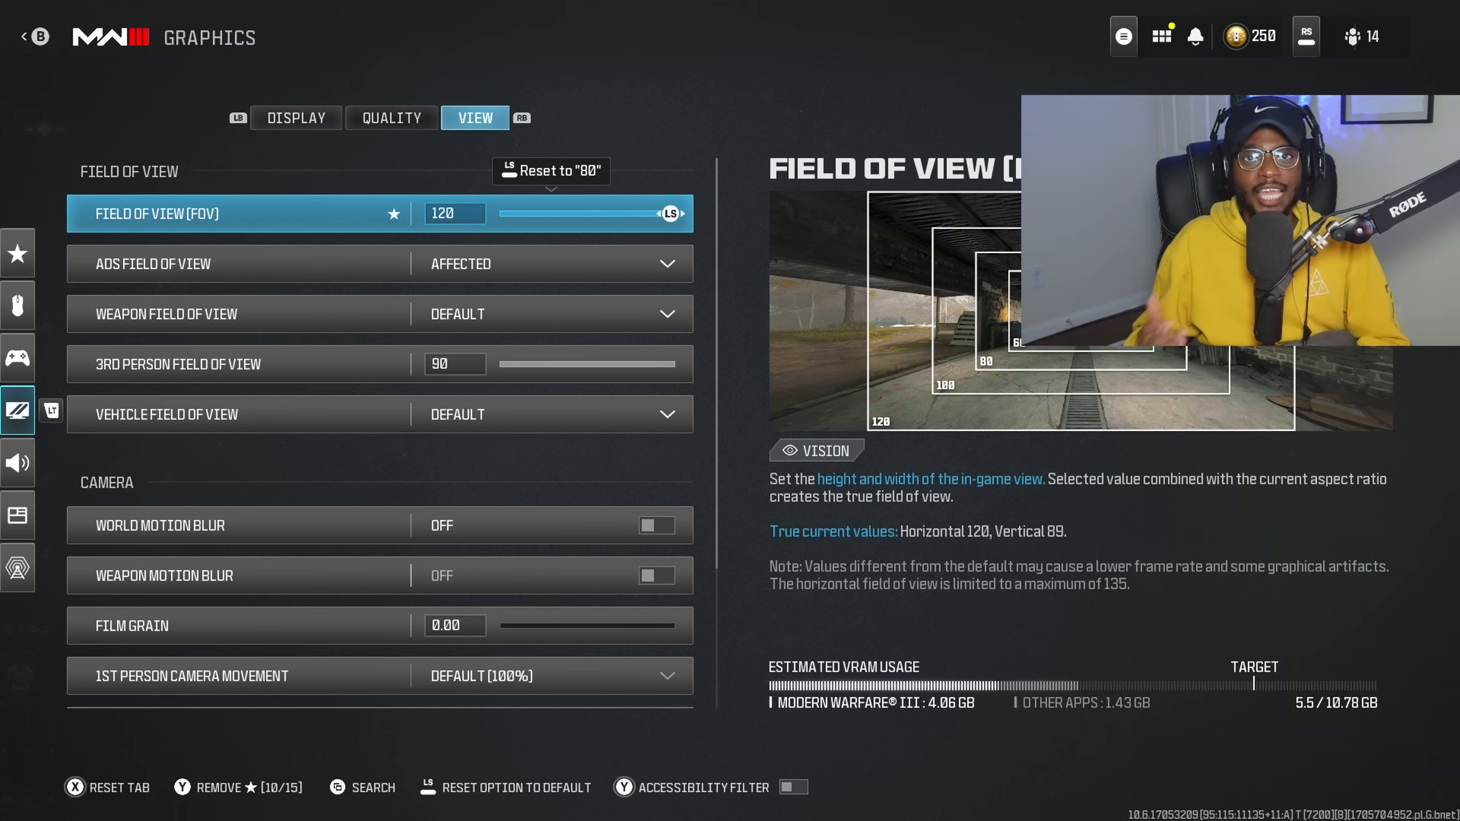
{"action": "left_click", "coordinate": [17, 462]}
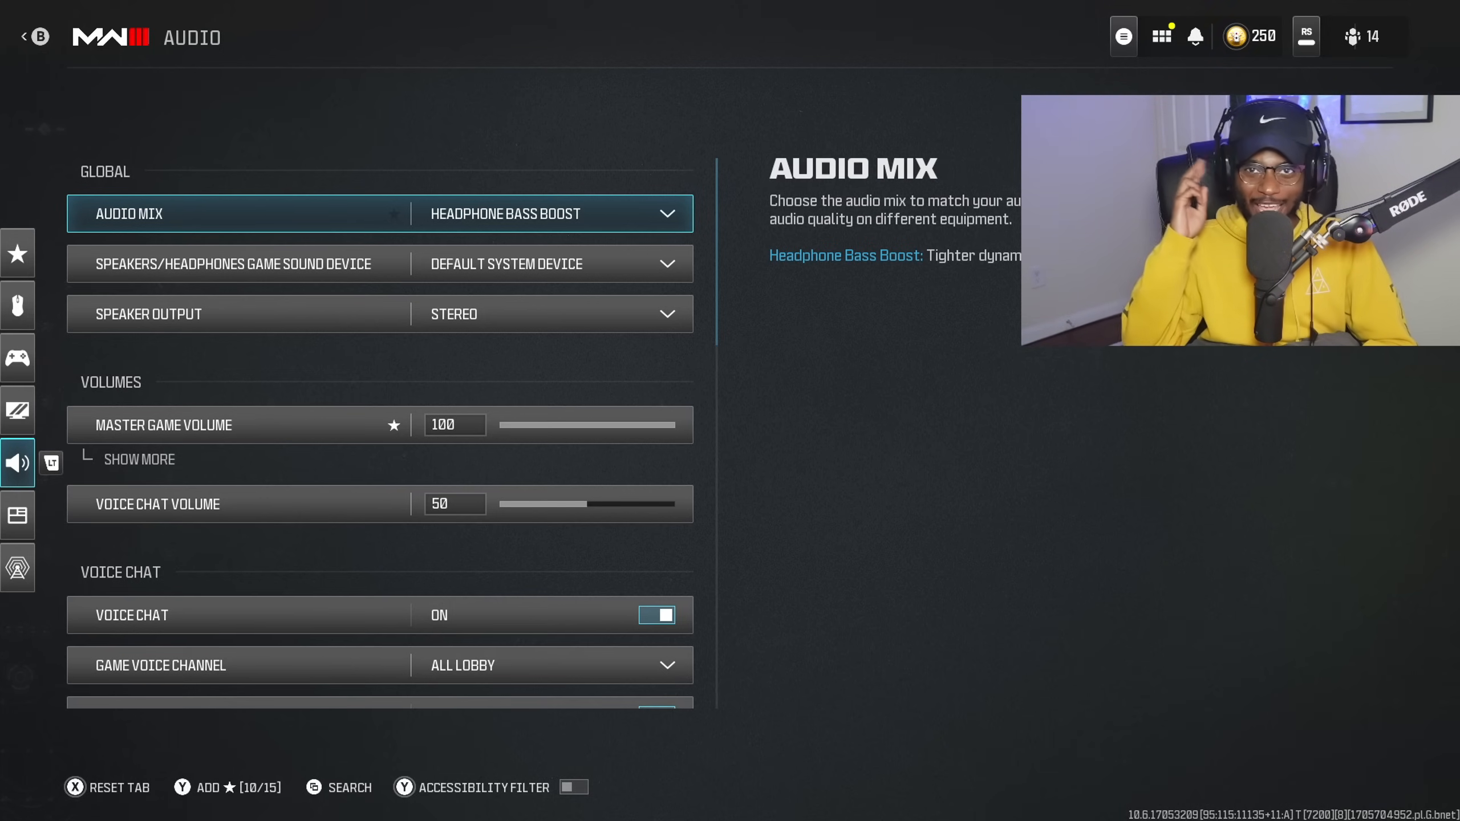
Step: Choose Headphone Bass Boost from the audio mix choices
{"action": "left_click", "coordinate": [552, 213]}
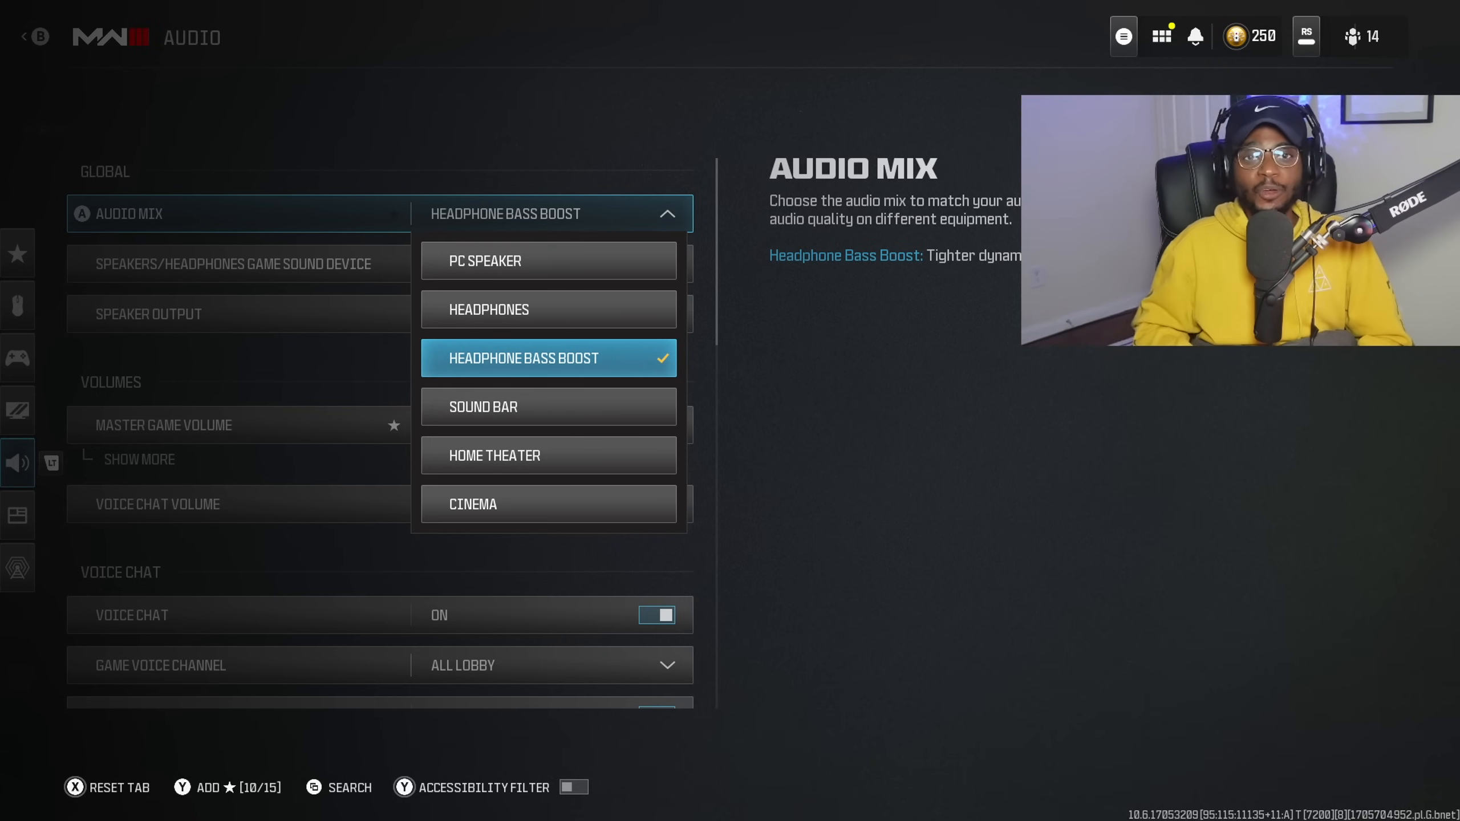
{"action": "left_click", "coordinate": [523, 358]}
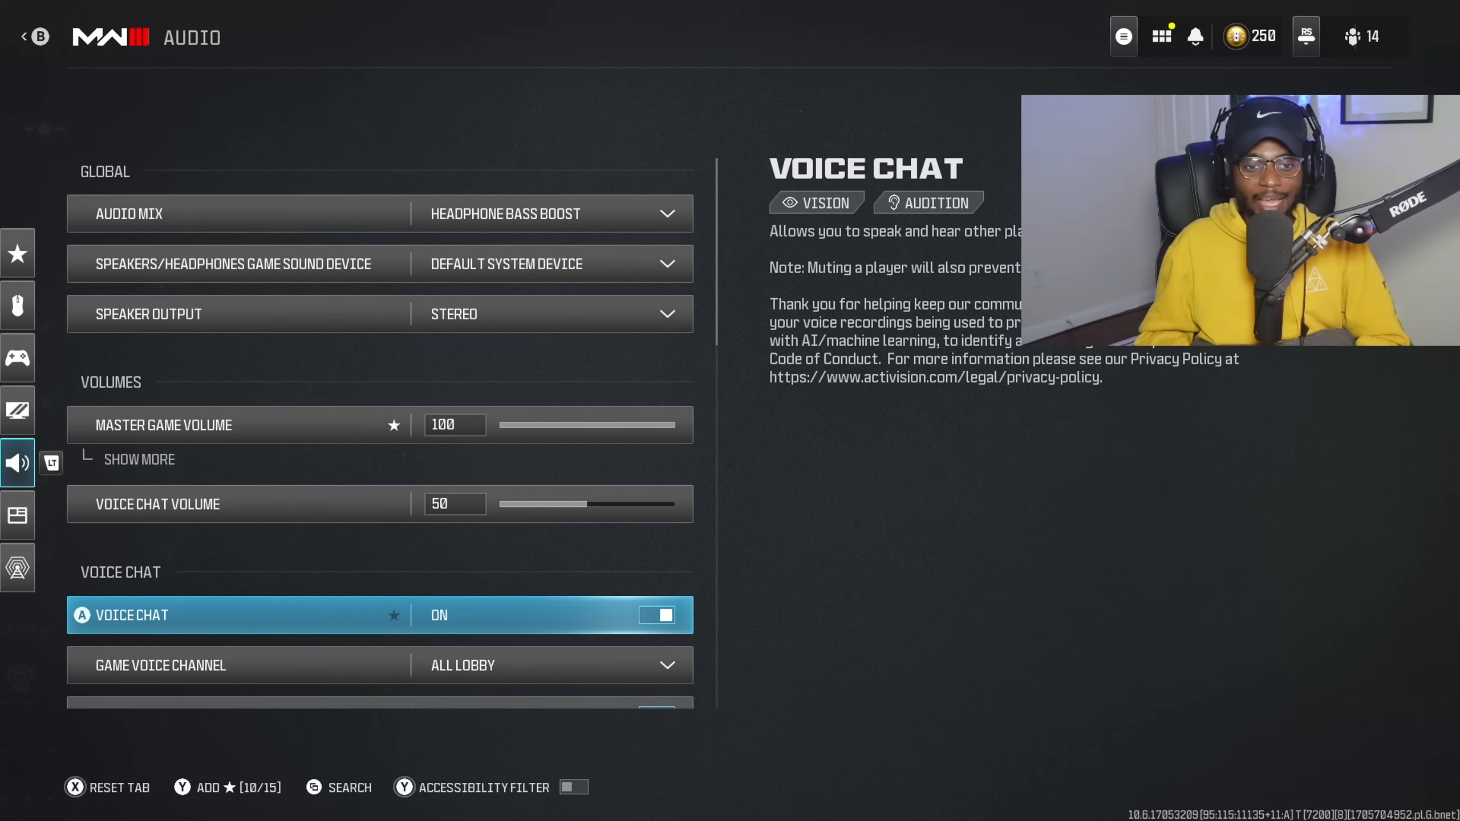
{"action": "scroll", "scroll_direction": "down", "scroll_amount": 3}
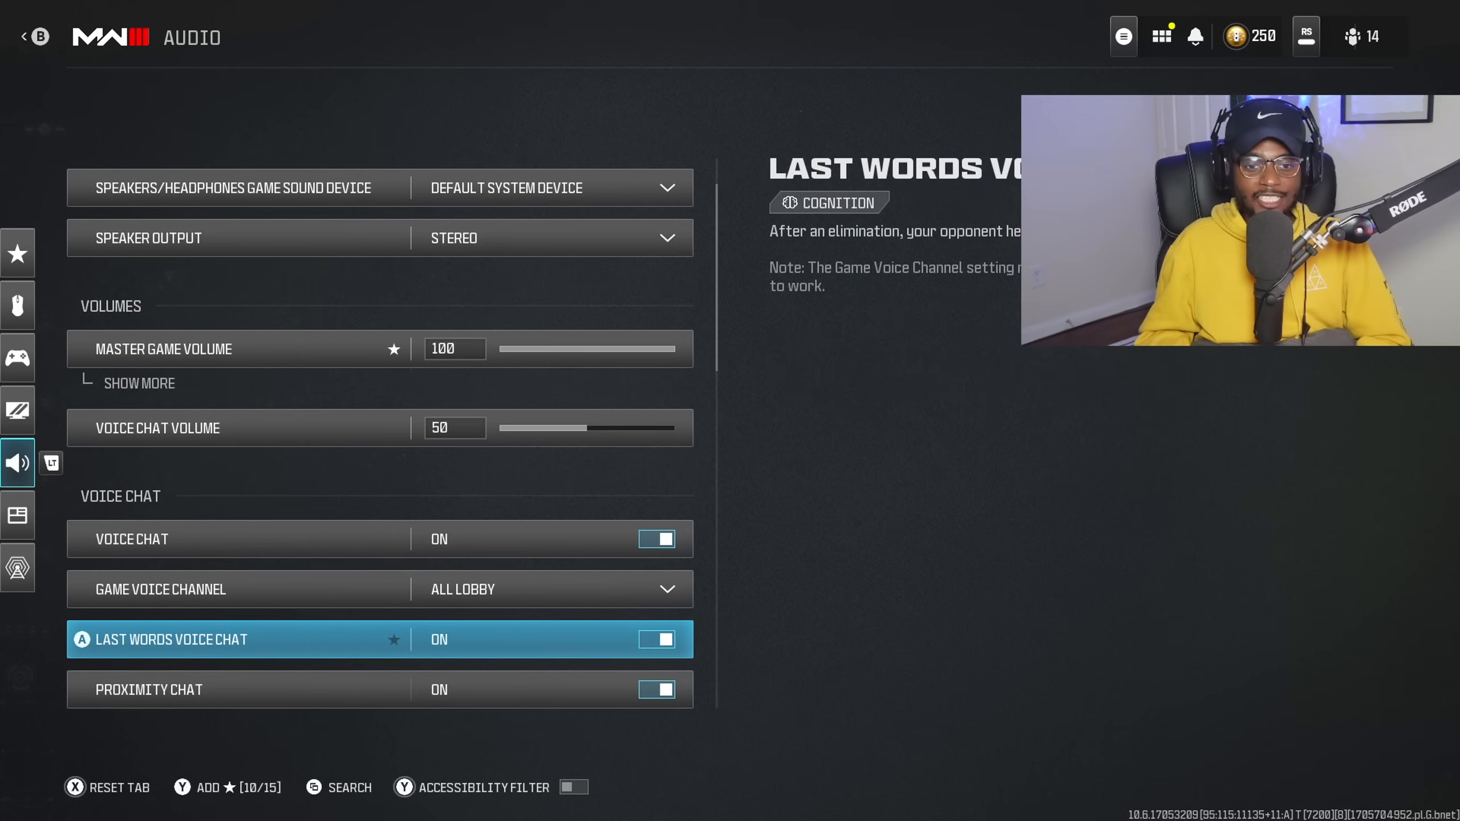
{"action": "scroll", "scroll_direction": "down", "scroll_amount": 3}
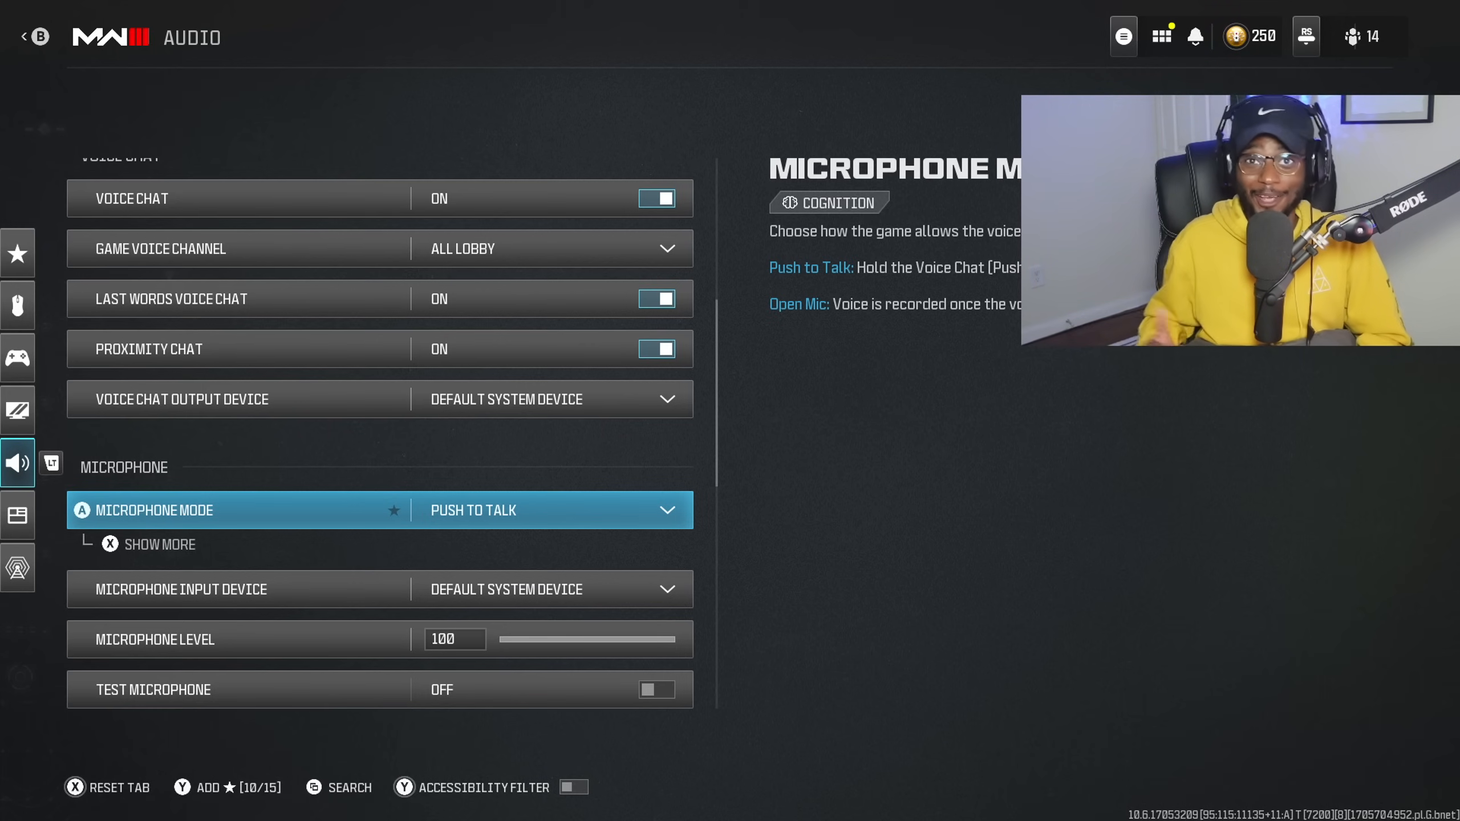
{"action": "scroll", "scroll_direction": "down", "scroll_amount": 3}
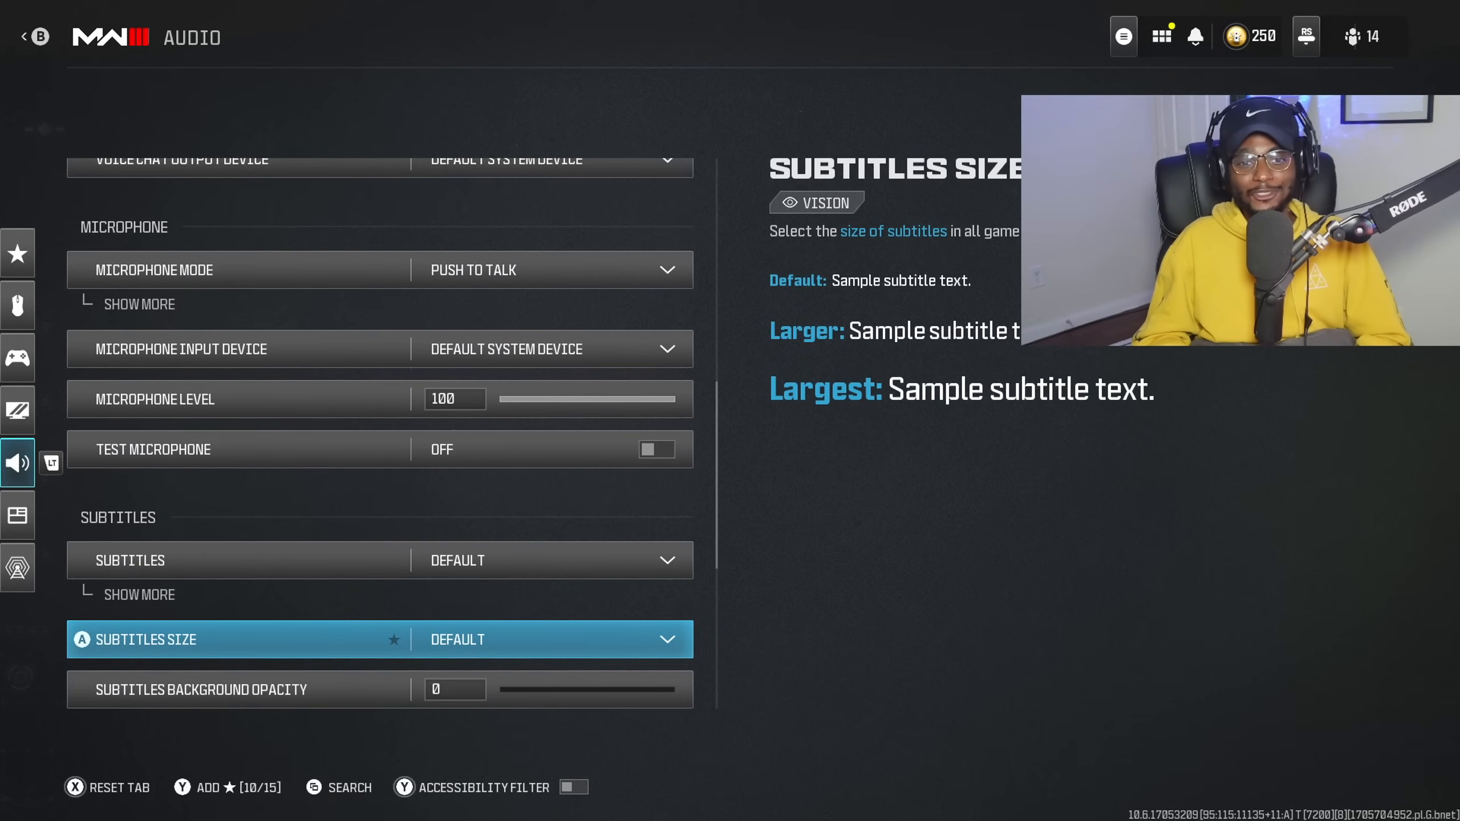
{"action": "scroll", "scroll_direction": "down", "scroll_amount": 3}
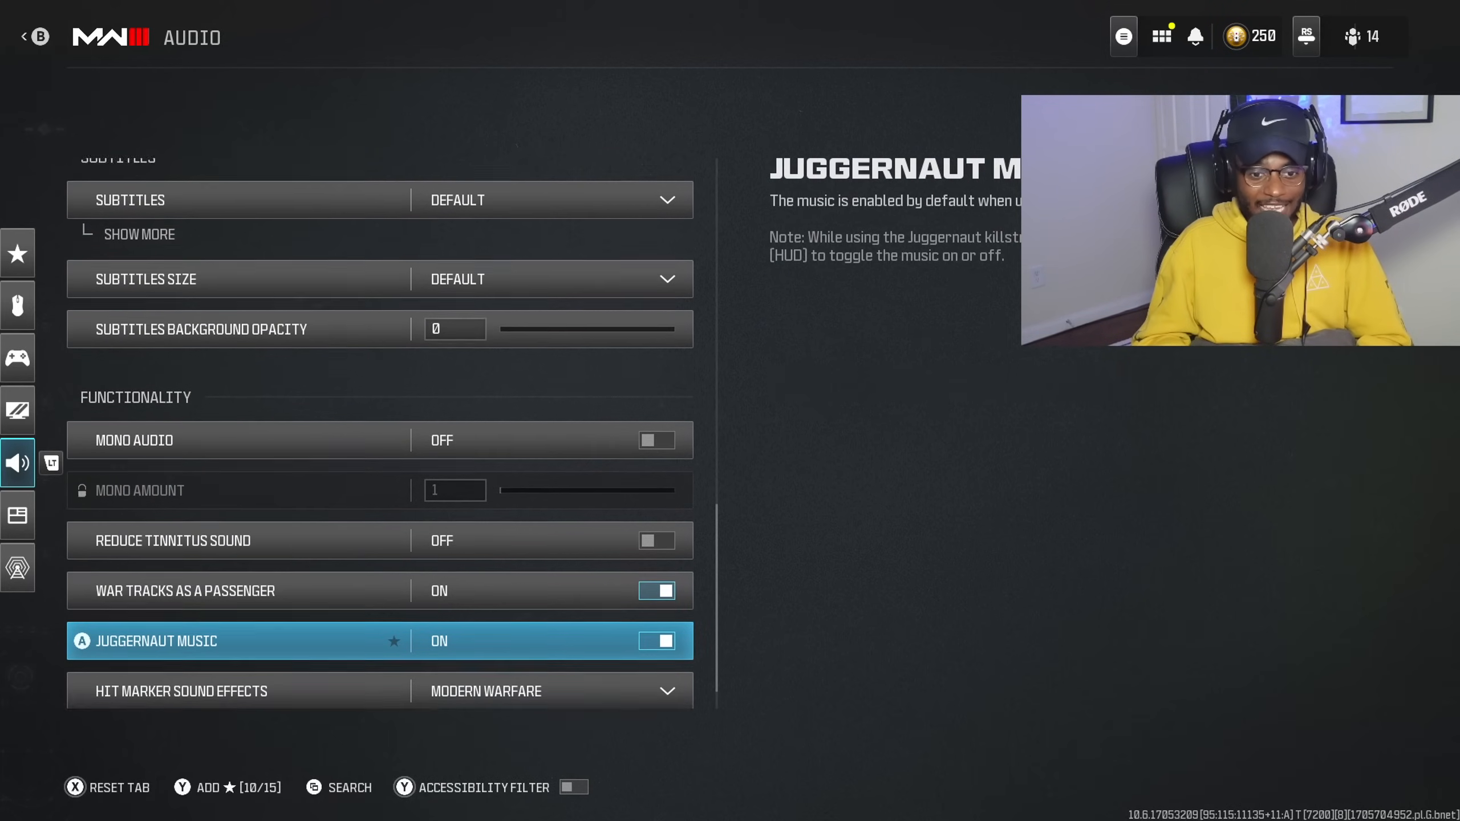
{"action": "scroll", "scroll_direction": "up", "scroll_amount": 3}
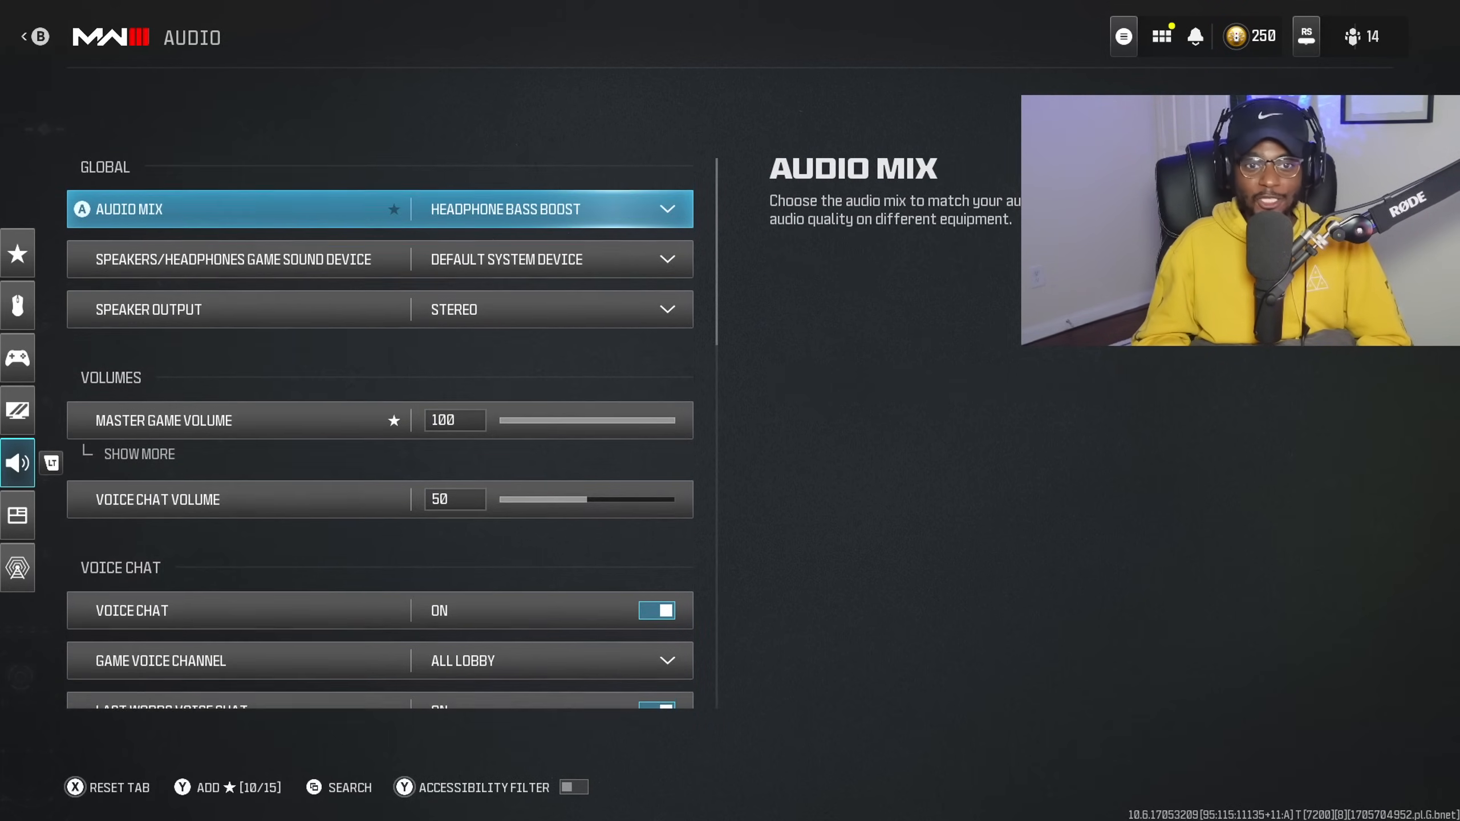
{"action": "left_click", "coordinate": [553, 208]}
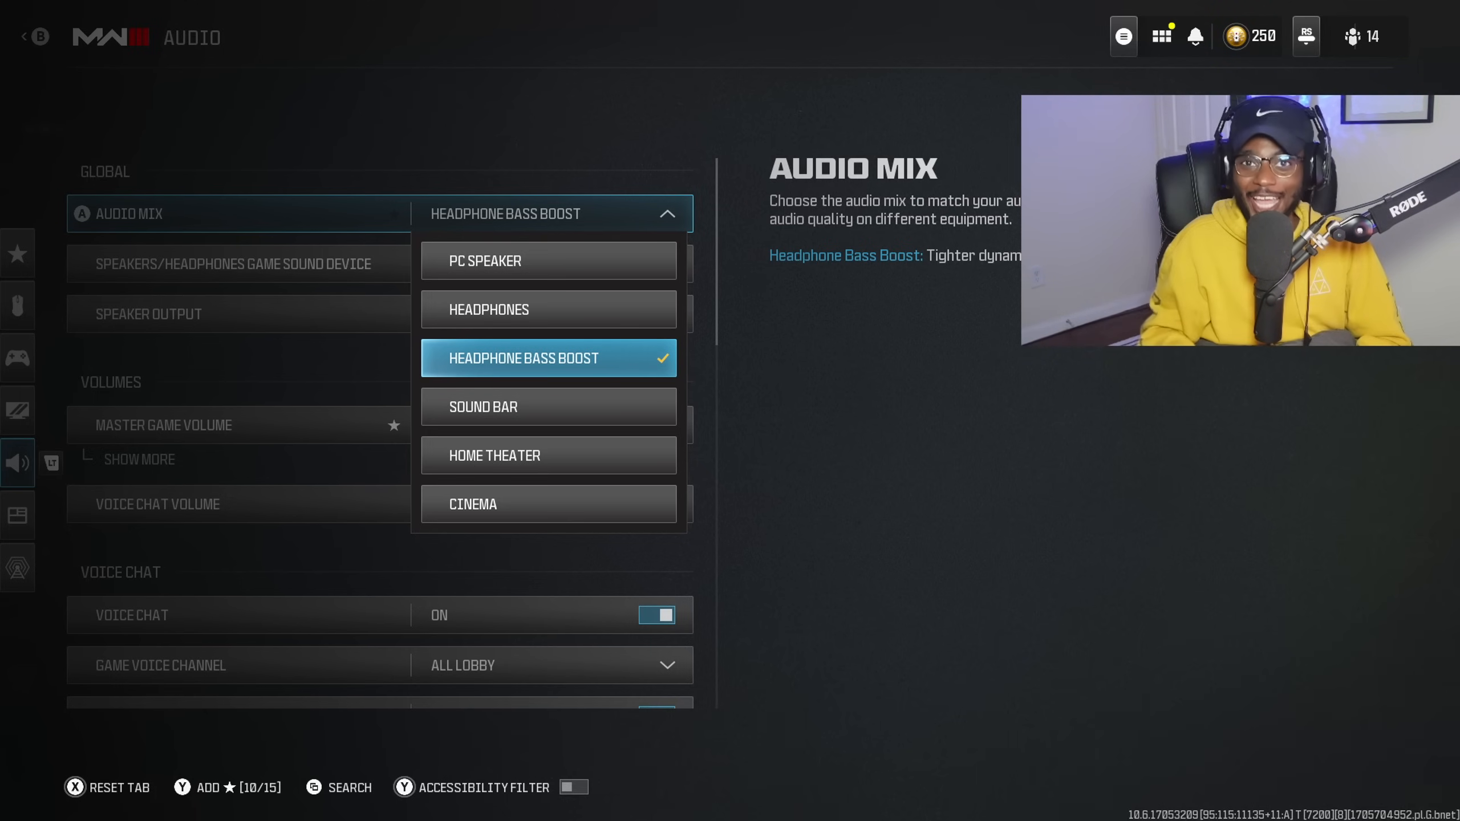
{"action": "left_click", "coordinate": [17, 514]}
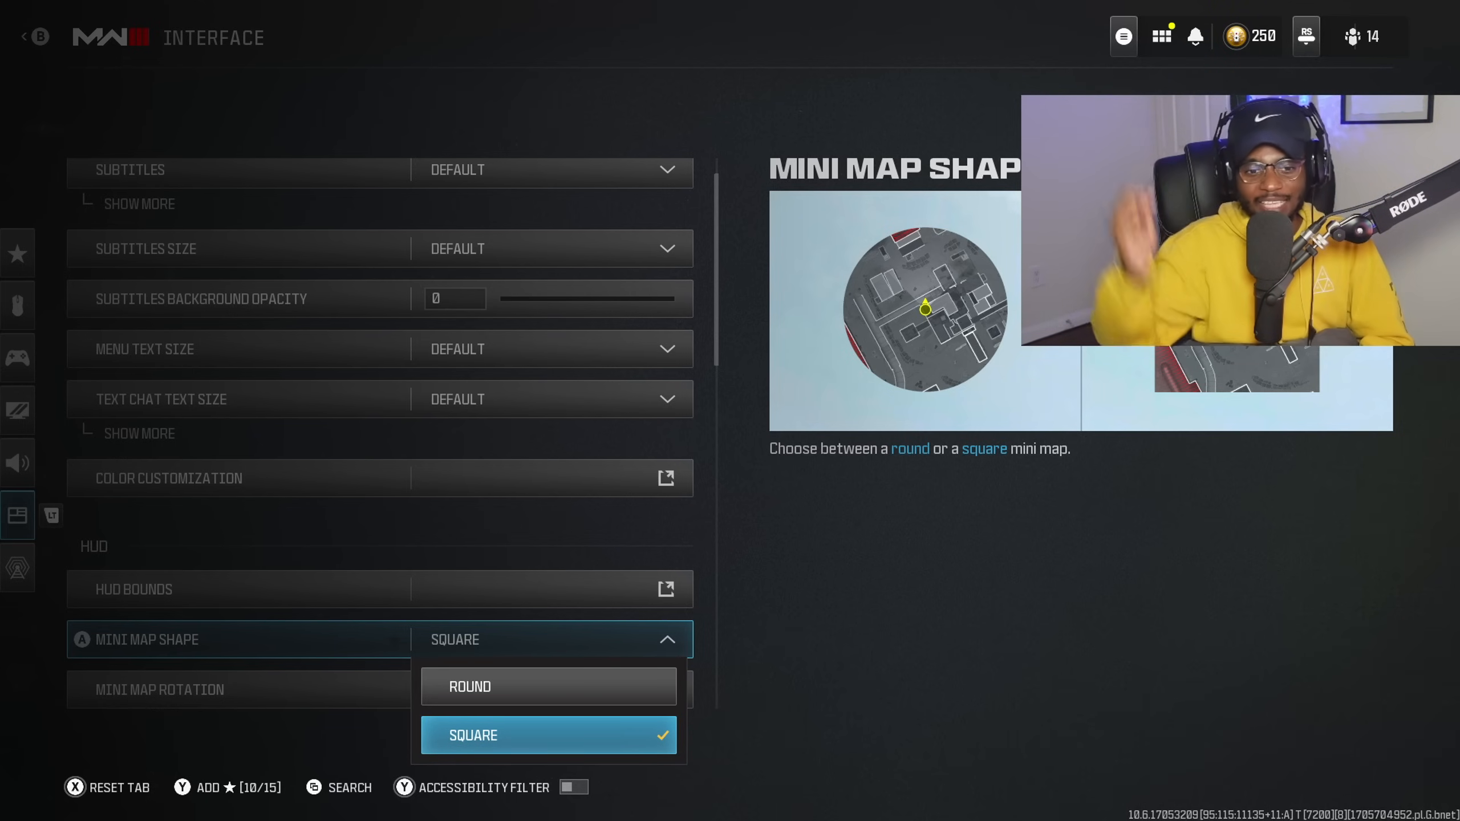
Step: Choose the square minimap shape and review the remaining HUD interface options
{"action": "left_click", "coordinate": [472, 735]}
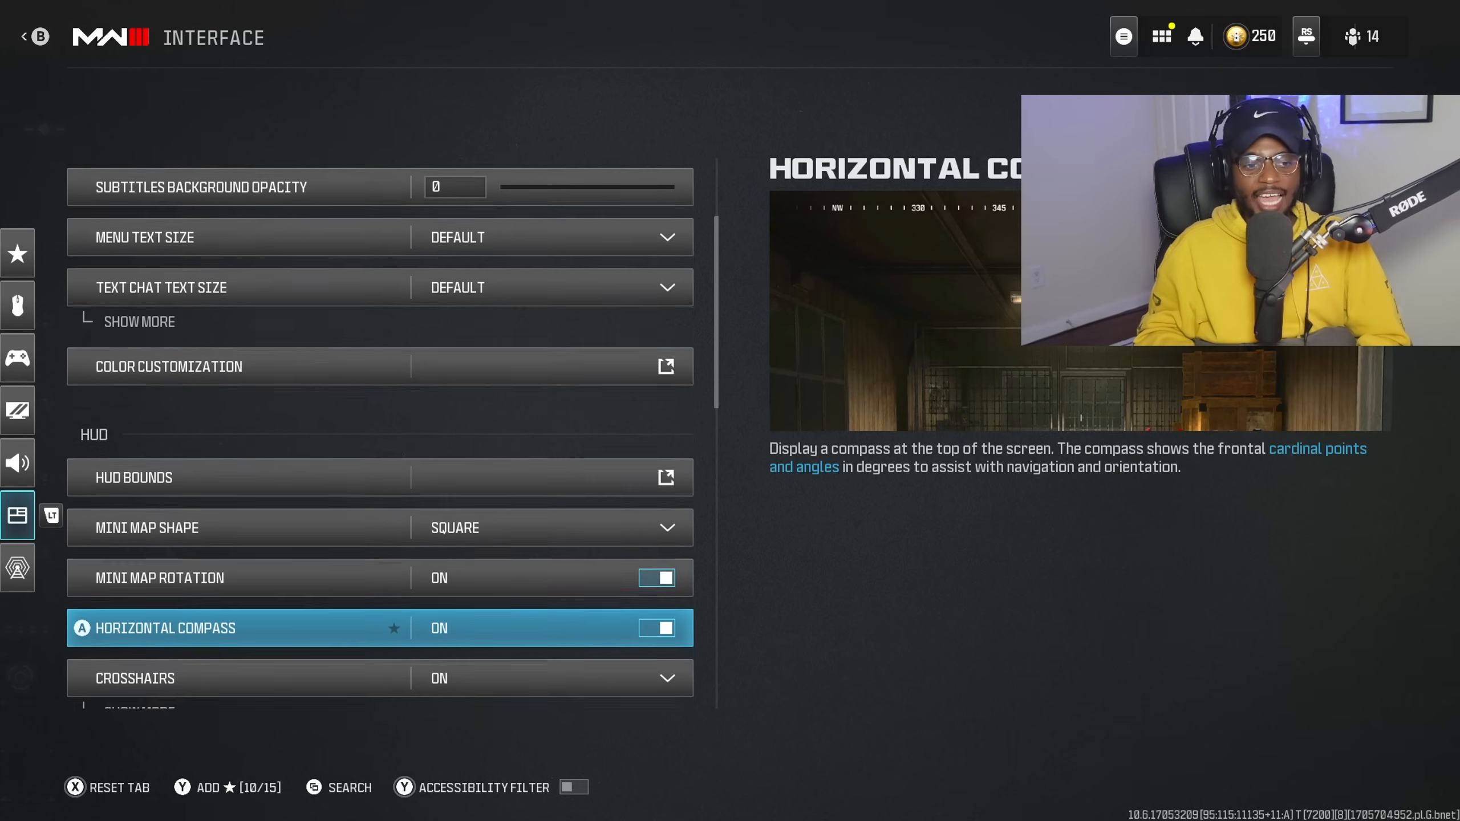
{"action": "scroll", "scroll_direction": "down", "scroll_amount": 3}
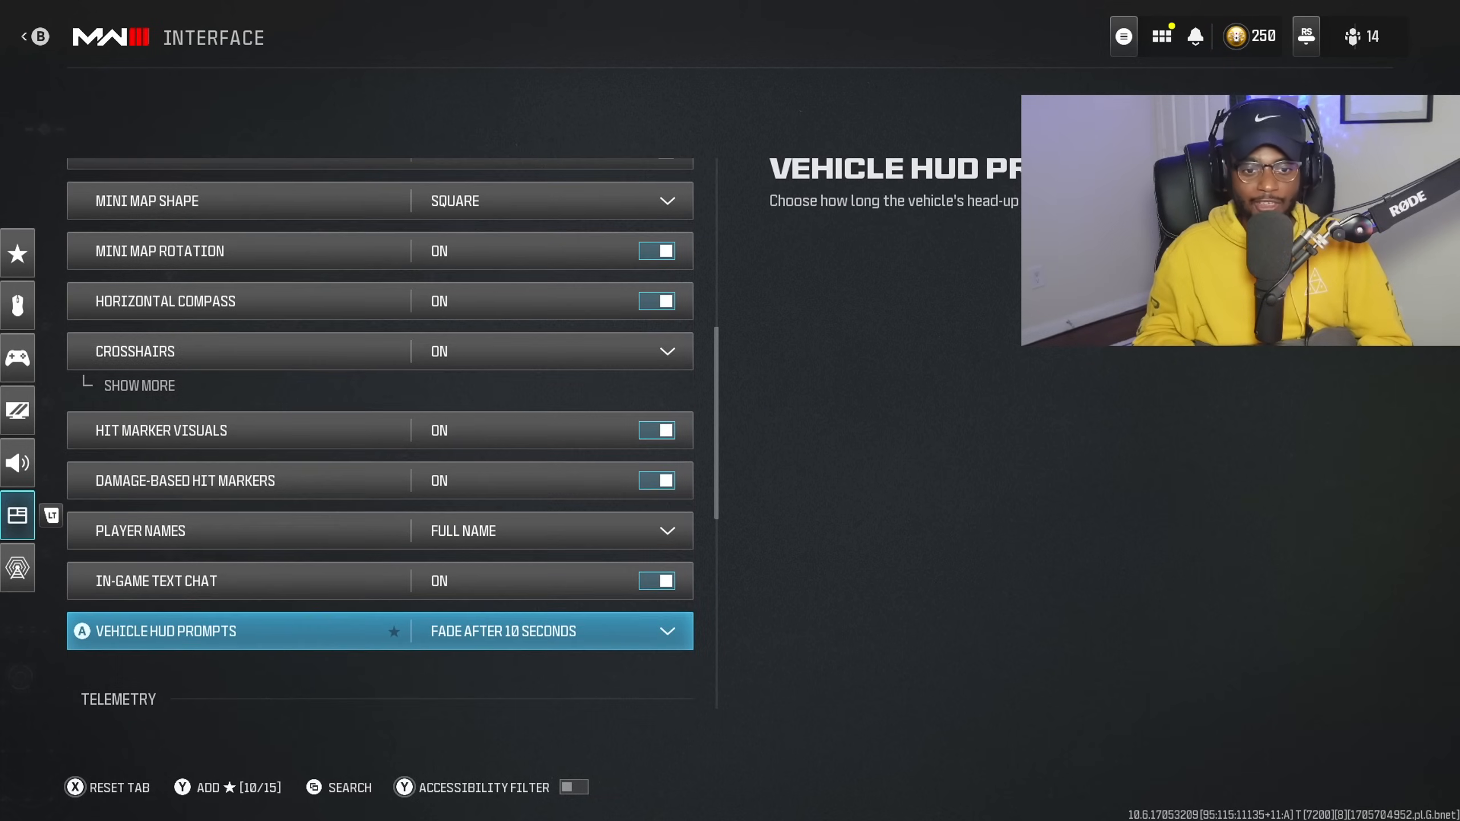
{"action": "scroll", "scroll_direction": "down", "scroll_amount": 3}
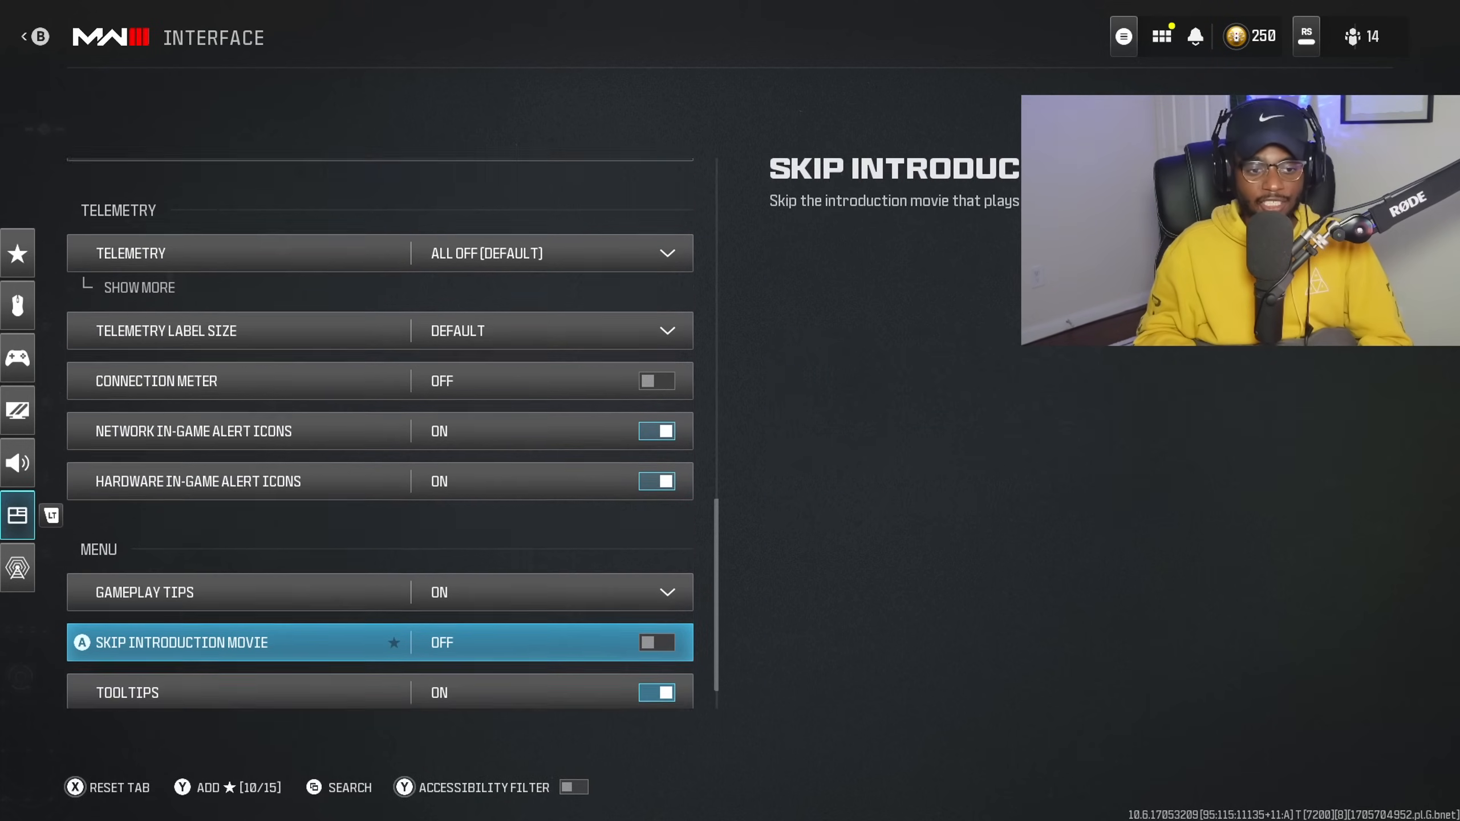
{"action": "scroll", "scroll_direction": "up", "scroll_amount": 3}
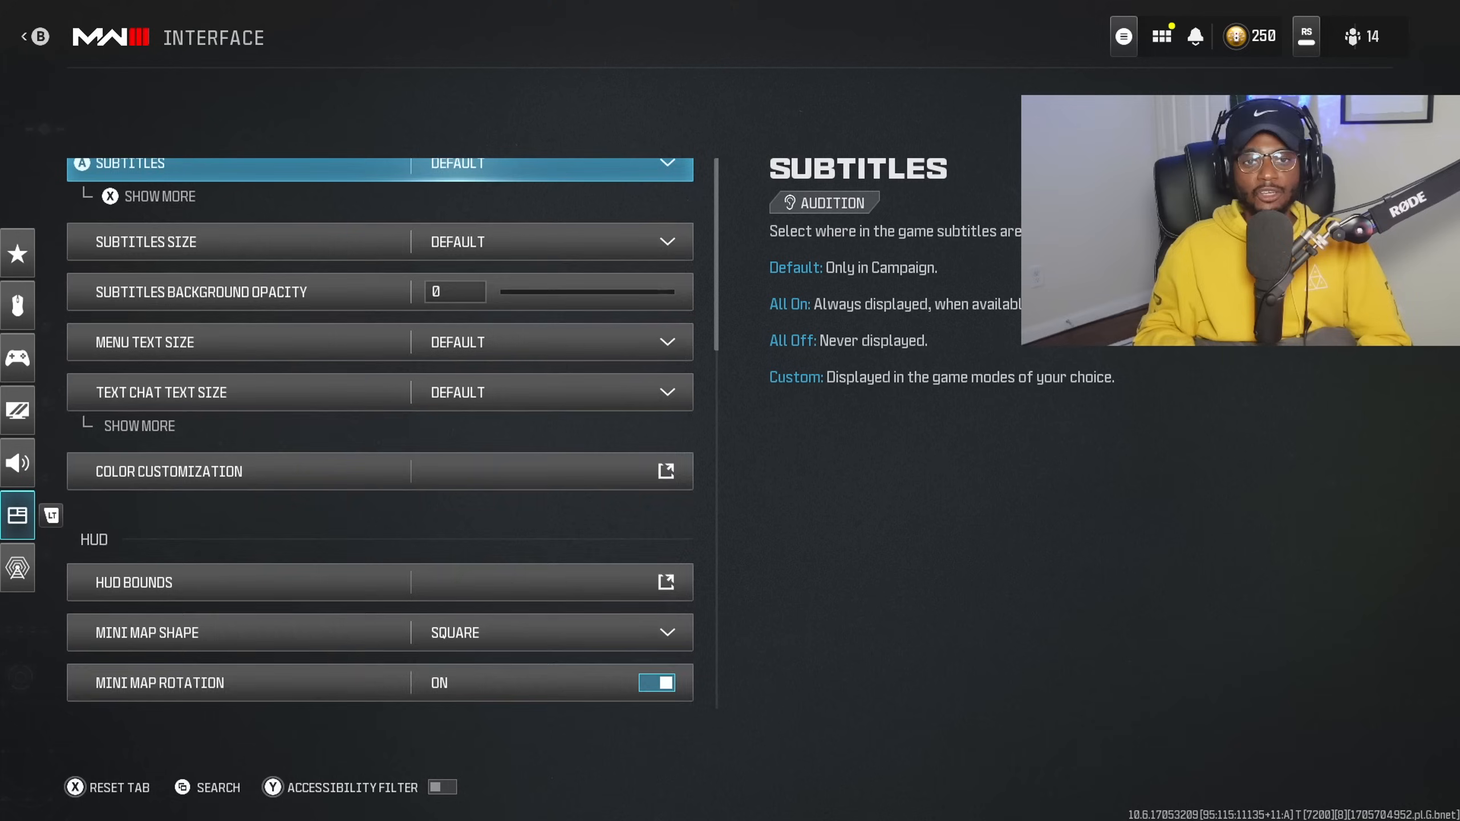
{"action": "scroll", "scroll_direction": "up", "scroll_amount": 3}
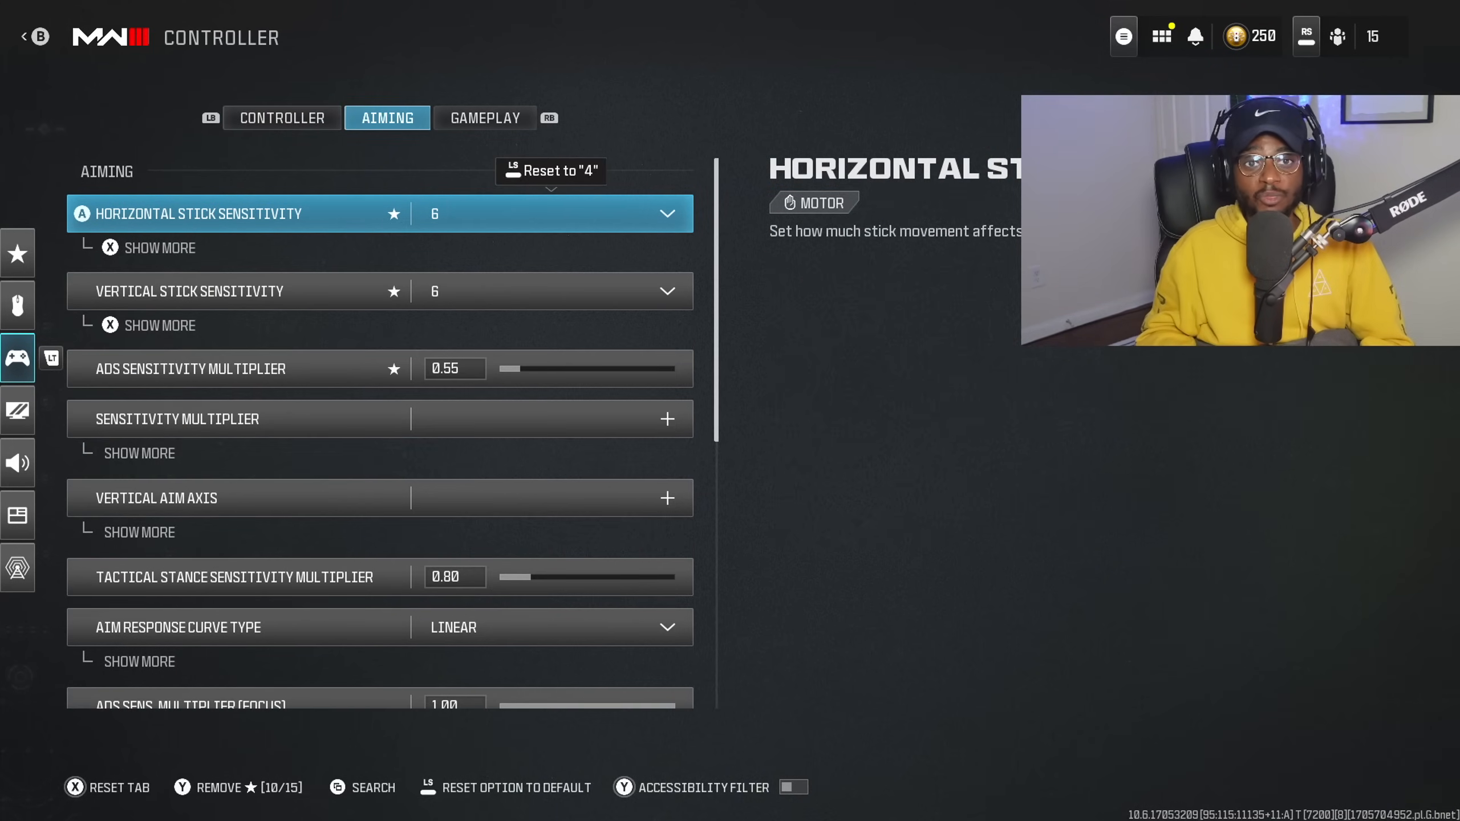
{"action": "left_click", "coordinate": [667, 214]}
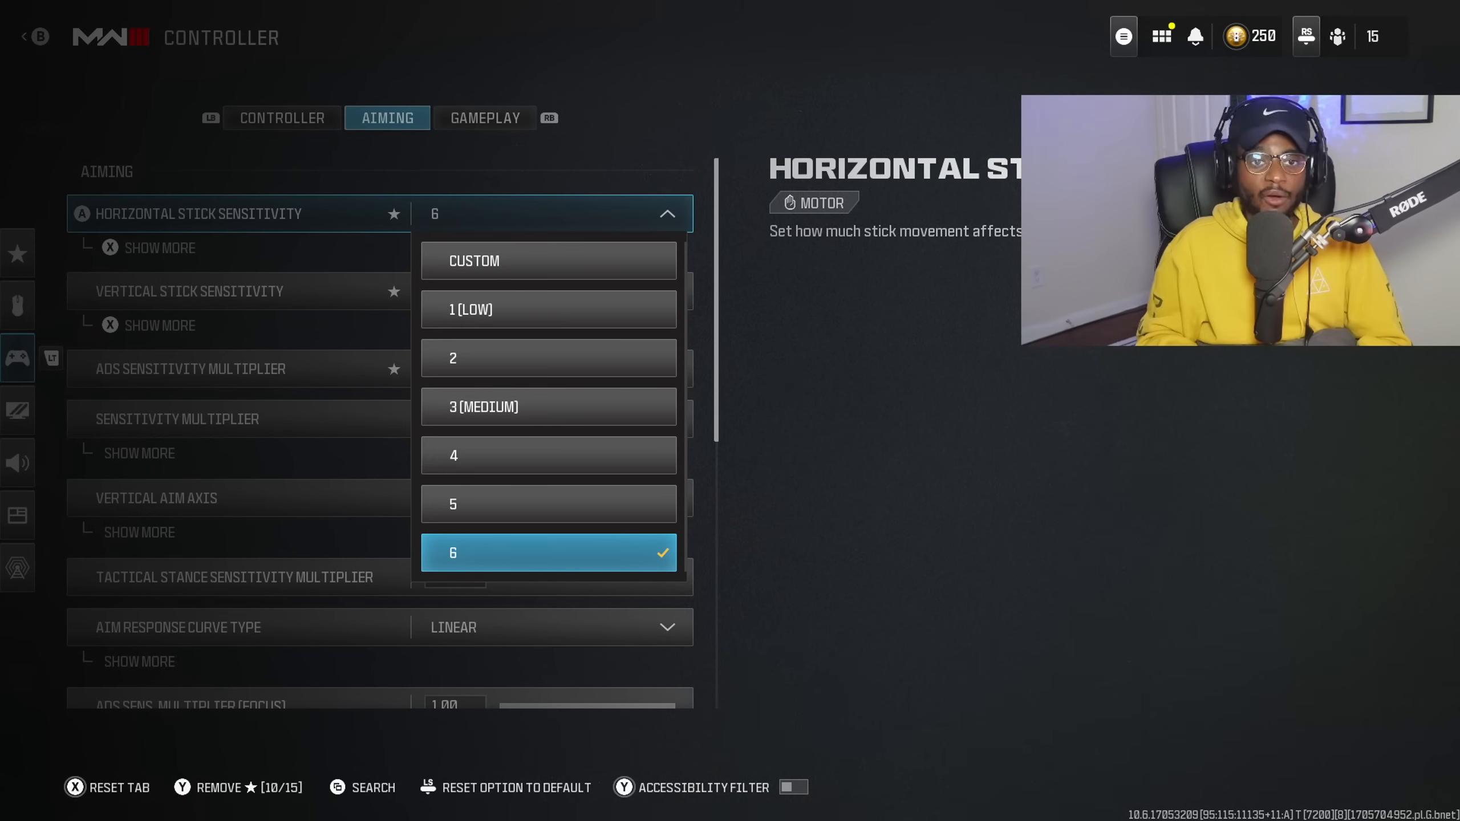
{"action": "left_click", "coordinate": [548, 552]}
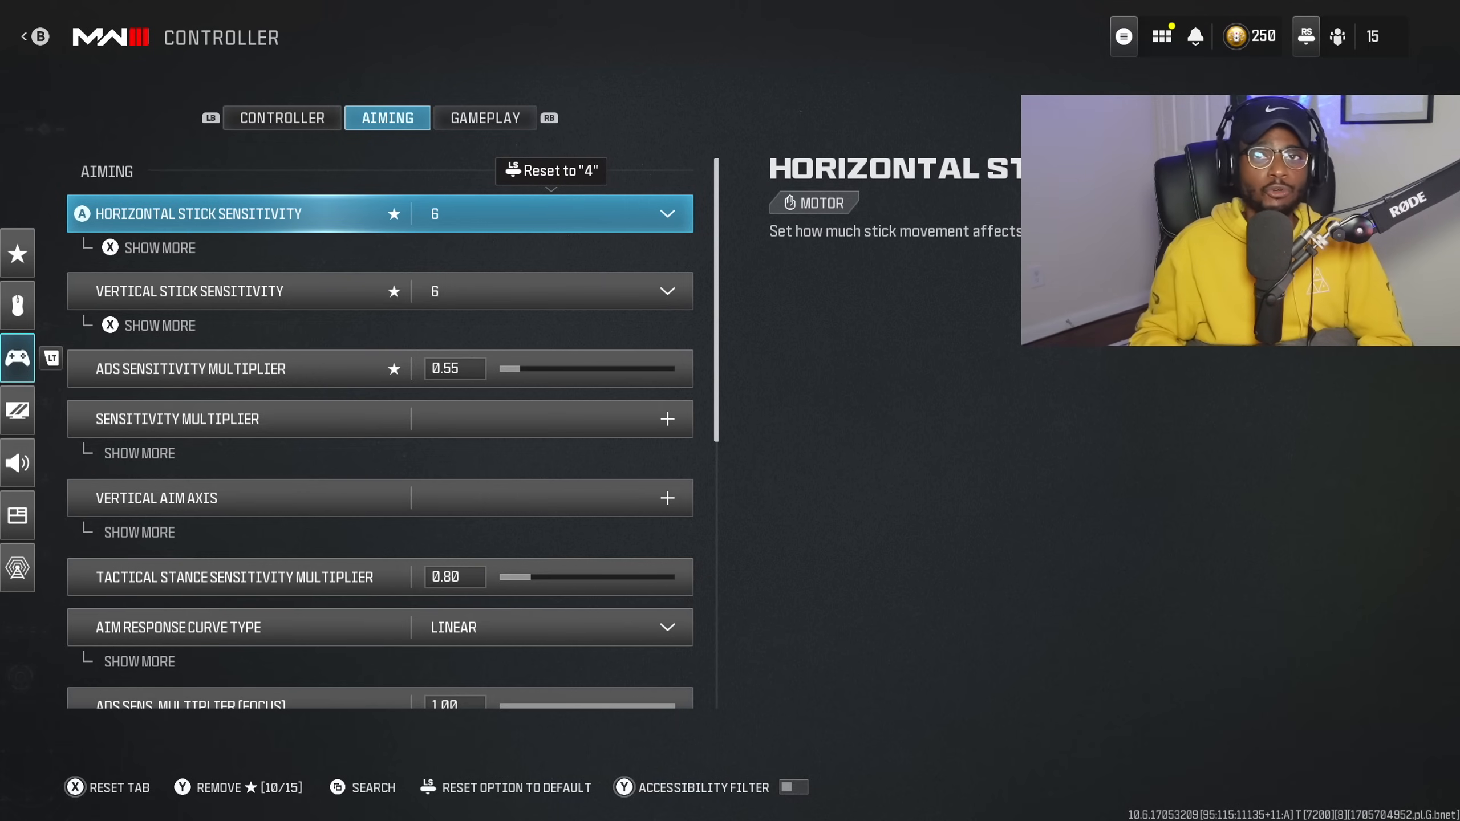